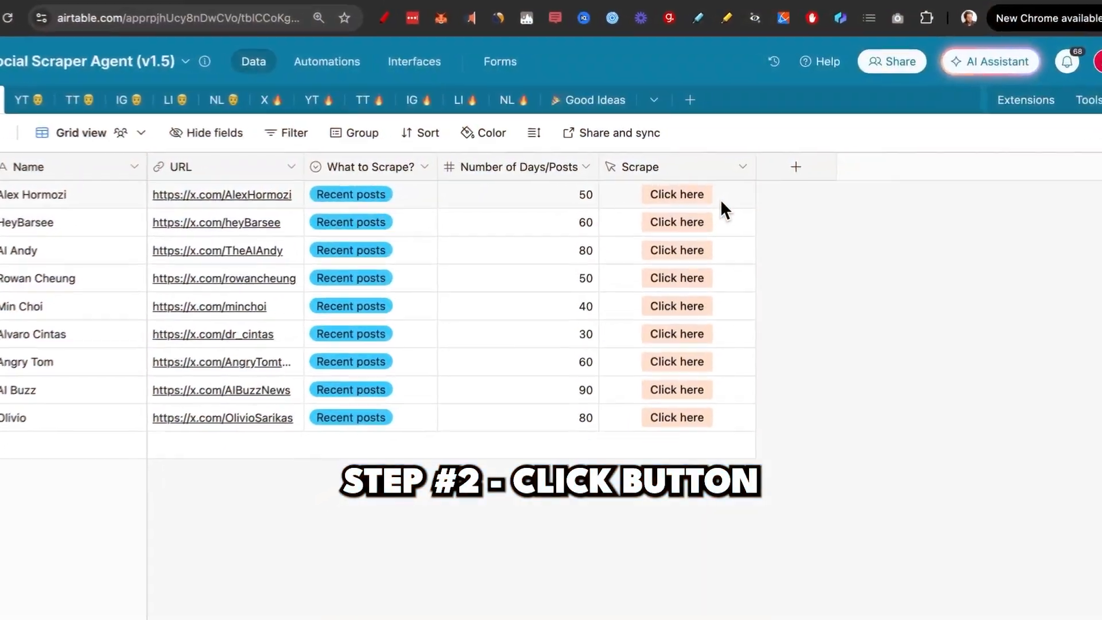
# Trigger the scrape for the first X profile, then view the Instagram and LinkedIn results tables
pyautogui.click(676, 194)
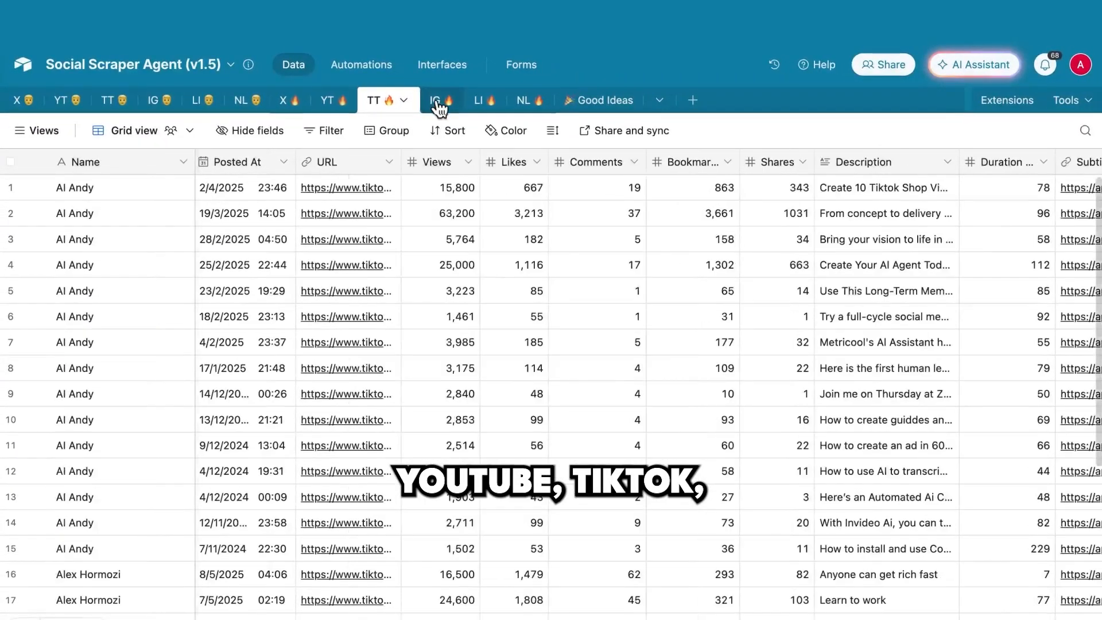
pyautogui.click(439, 100)
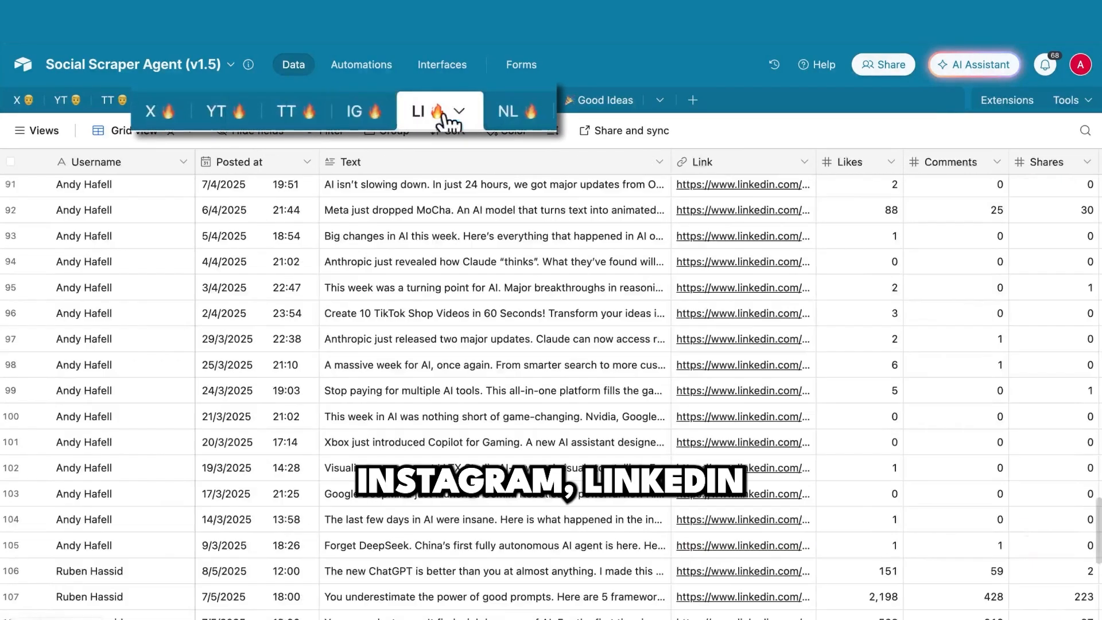
pyautogui.click(485, 112)
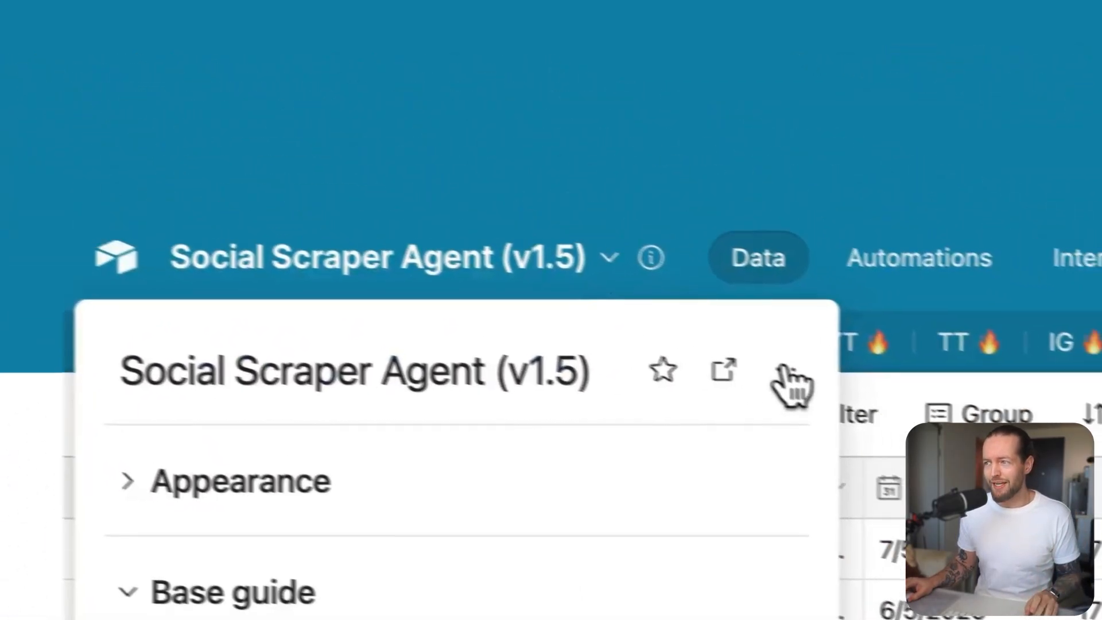
# Follow the base's linked resource page into the Skool community's Classroom and browse the lesson list
pyautogui.click(792, 383)
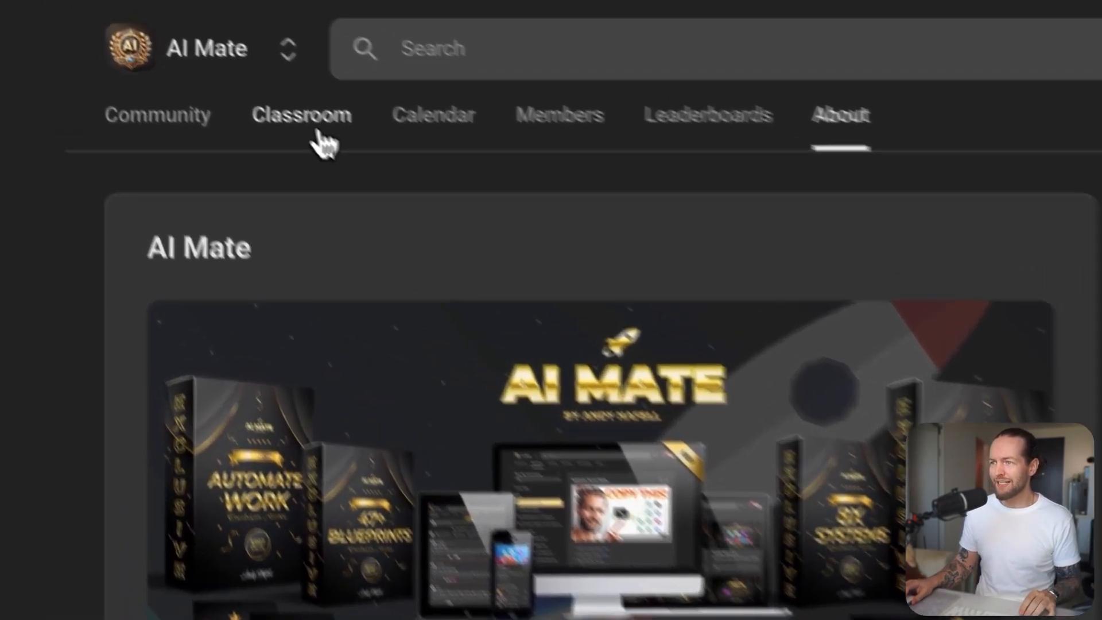
pyautogui.click(302, 115)
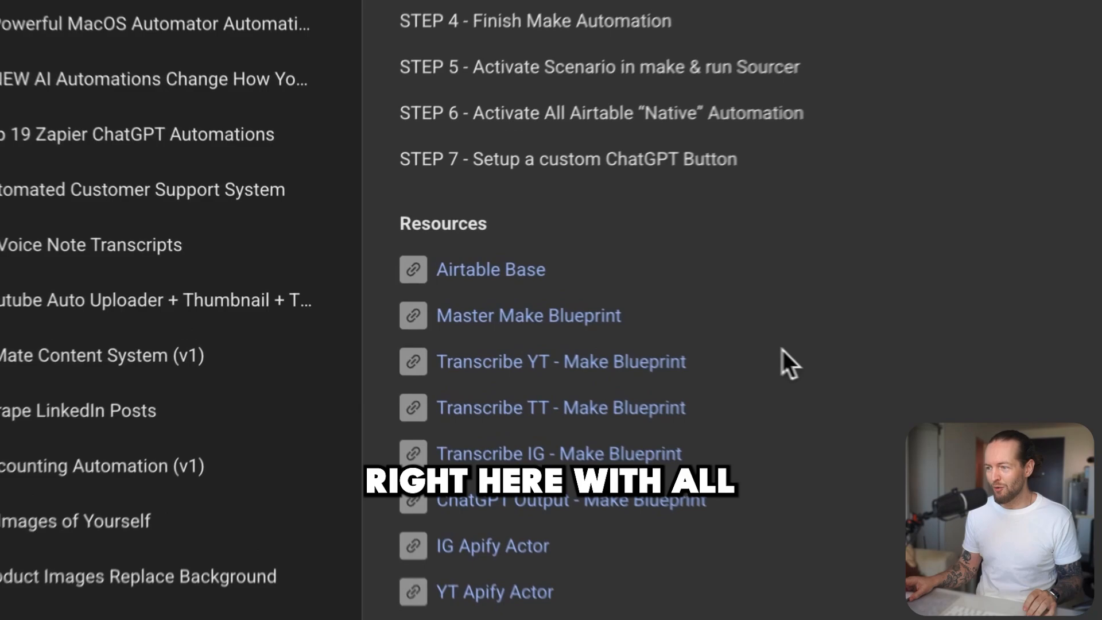
pyautogui.scroll(-3)
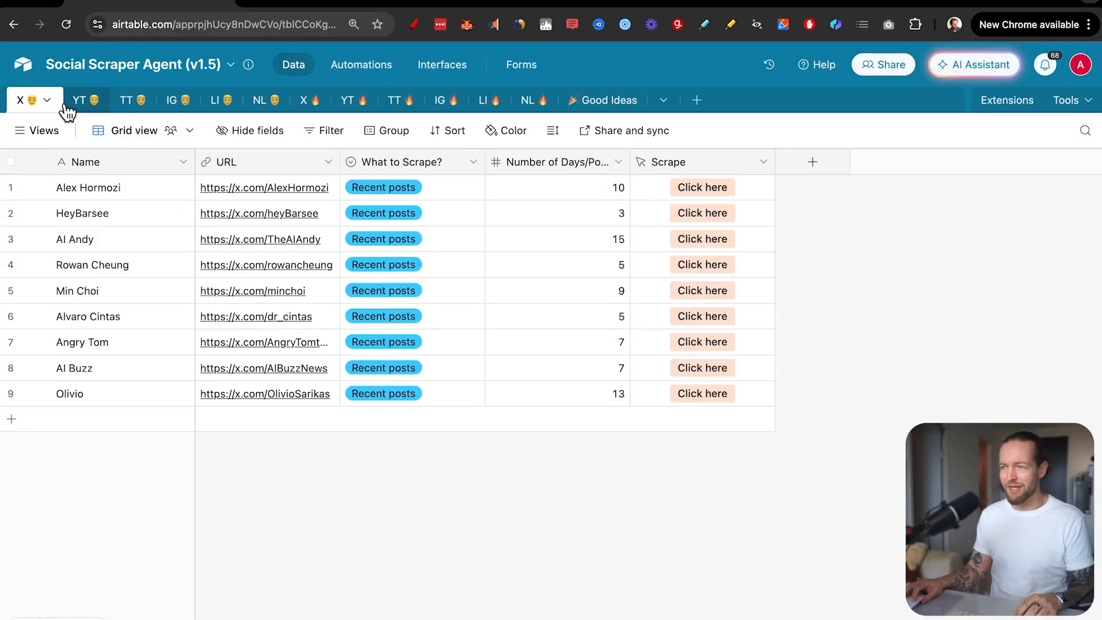
pyautogui.moveTo(265, 99)
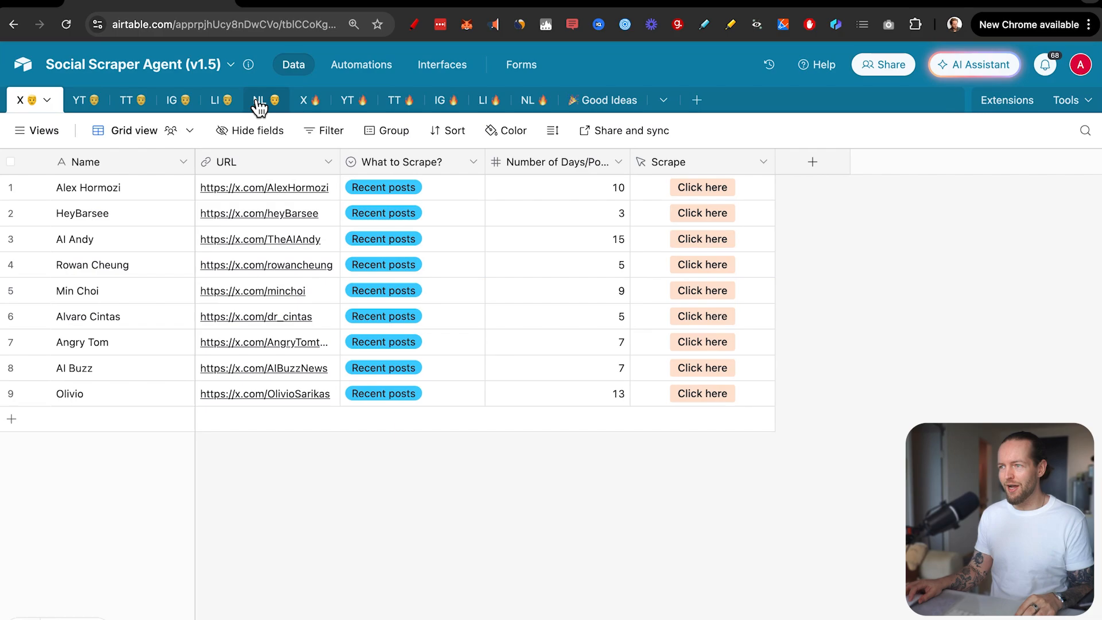
pyautogui.moveTo(534, 100)
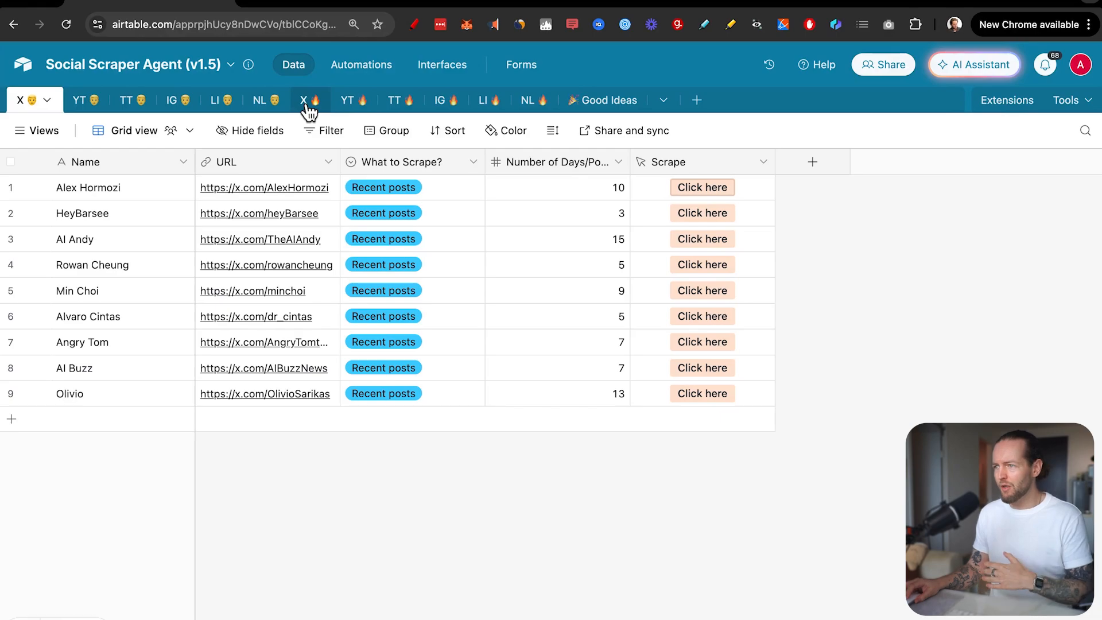
# Watch the X results table fill with newly scraped Alex Hormozi posts down to row 80
pyautogui.click(290, 100)
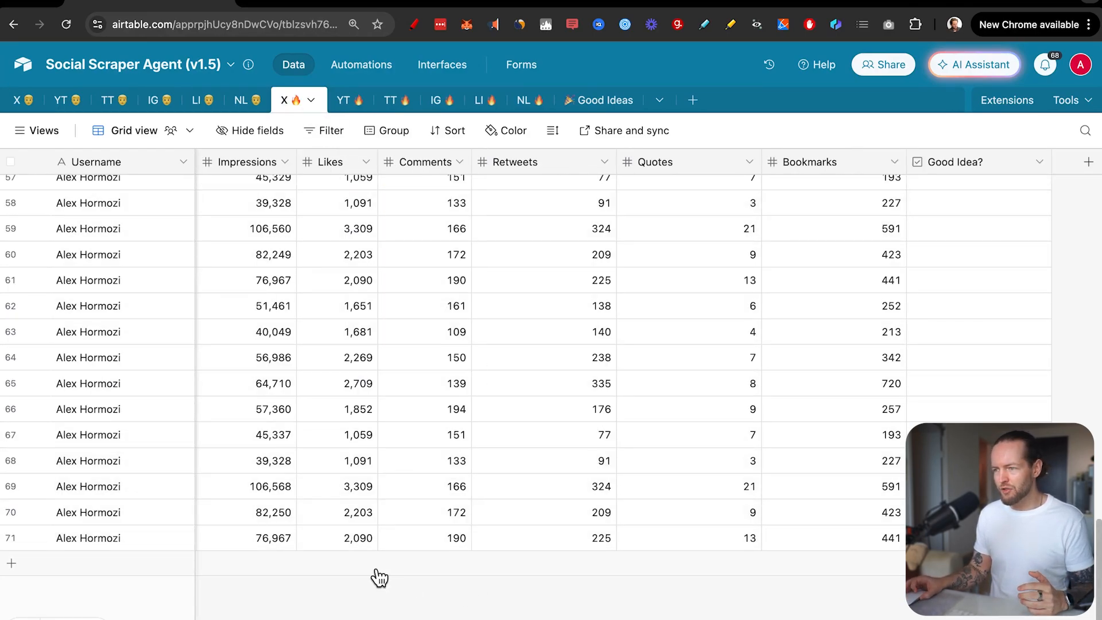
pyautogui.scroll(-3)
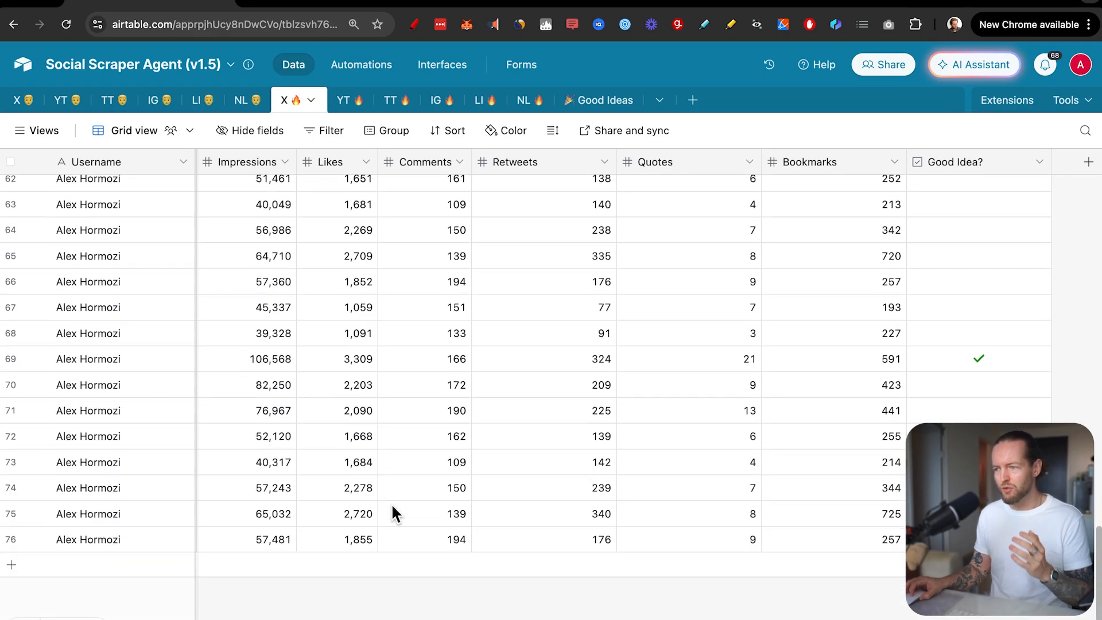
pyautogui.scroll(-3)
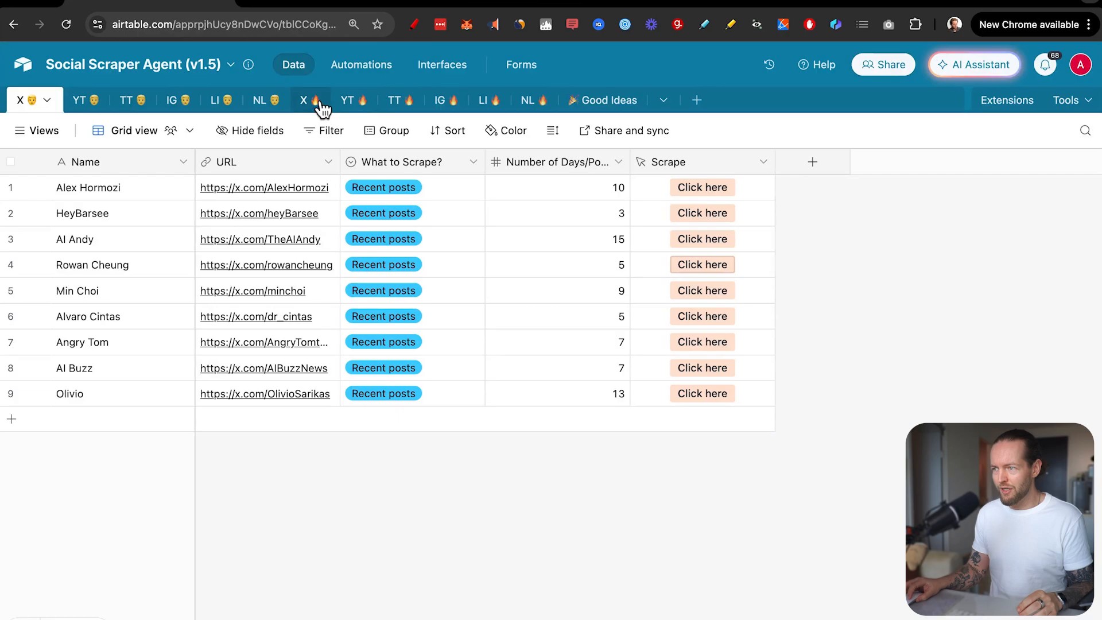
pyautogui.click(296, 99)
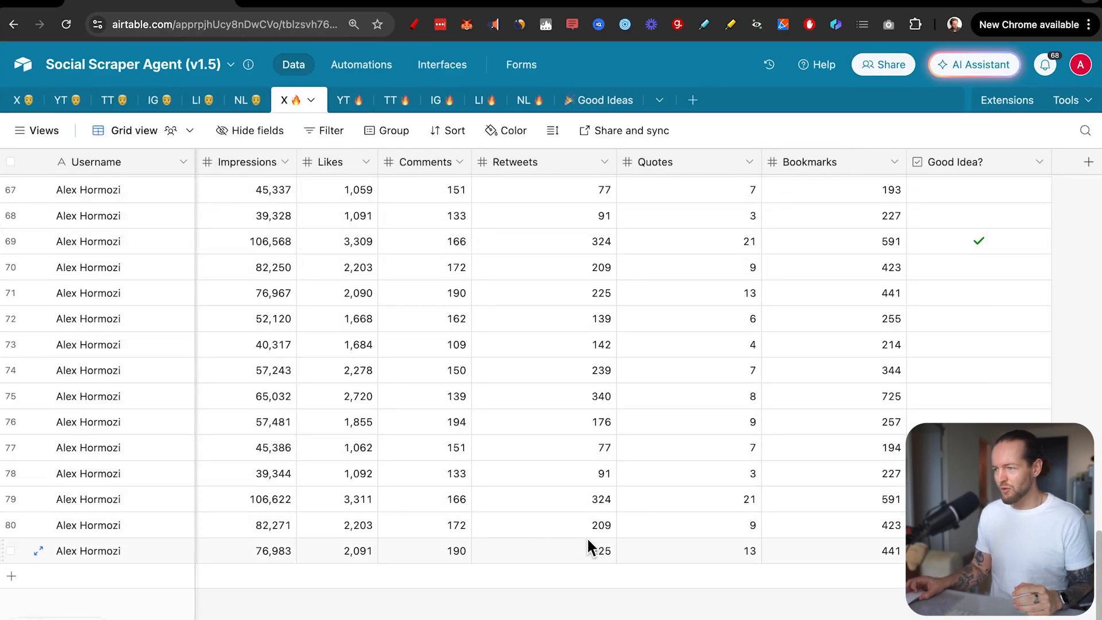
pyautogui.scroll(-3)
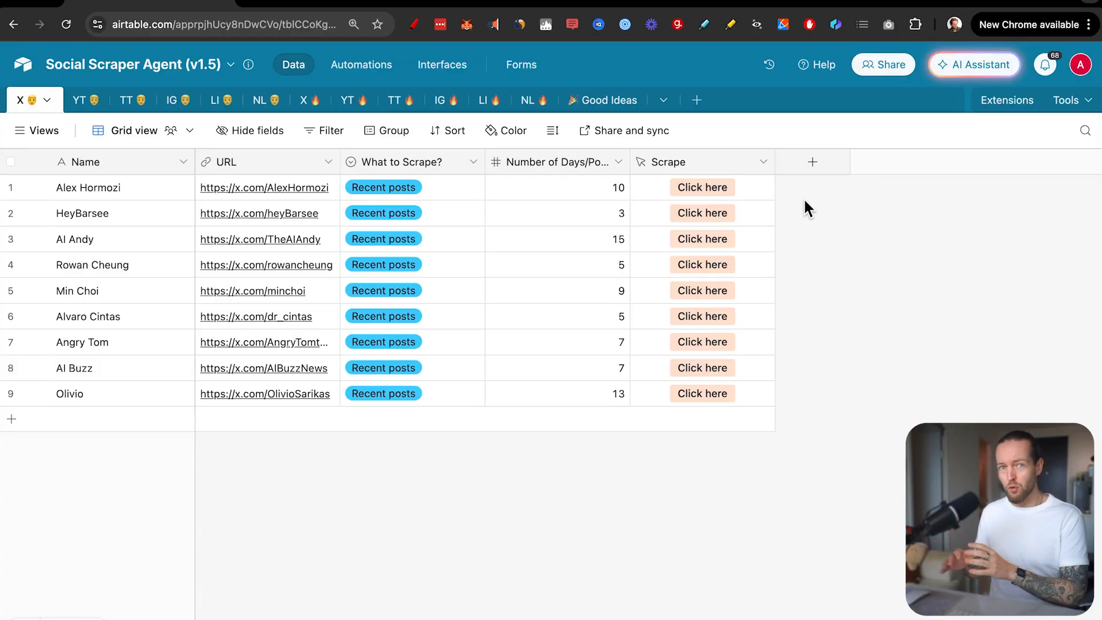
pyautogui.moveTo(801, 202)
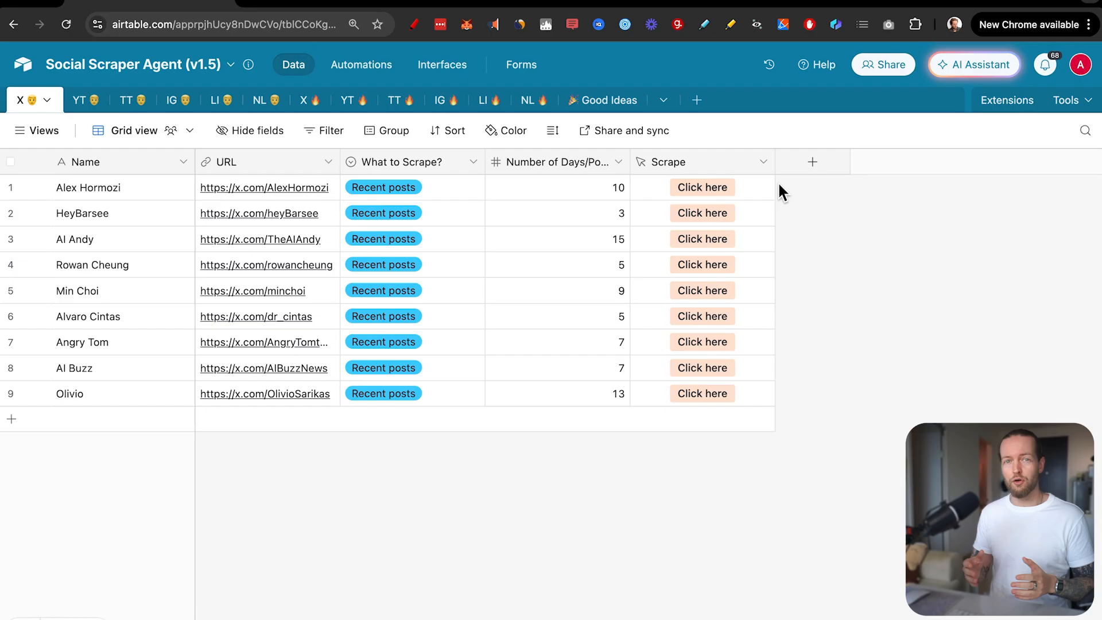
pyautogui.moveTo(814, 265)
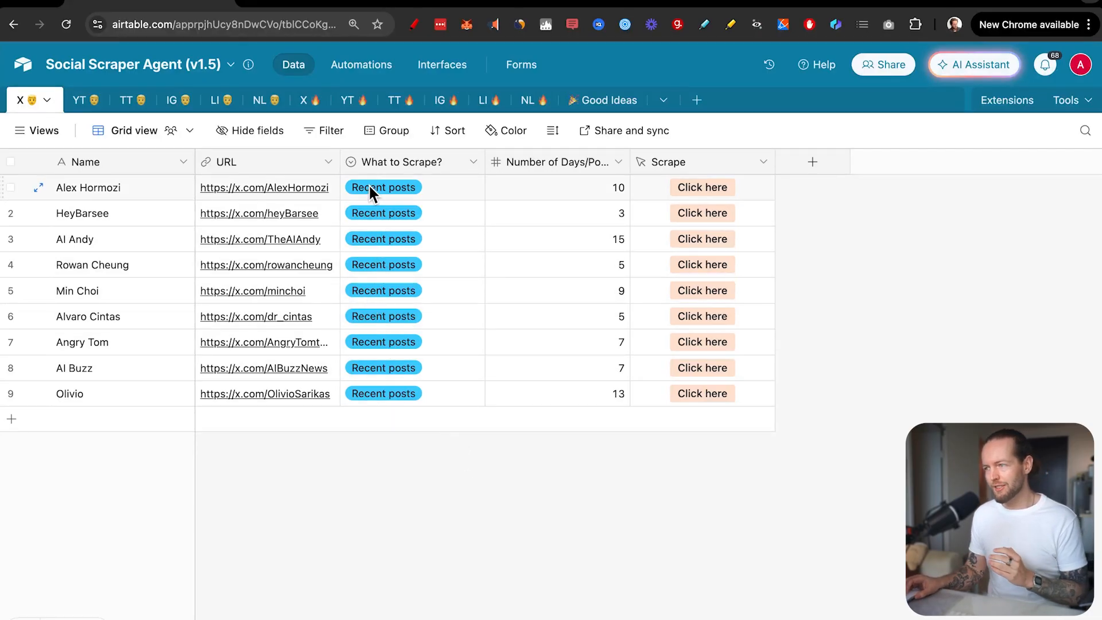
pyautogui.click(61, 100)
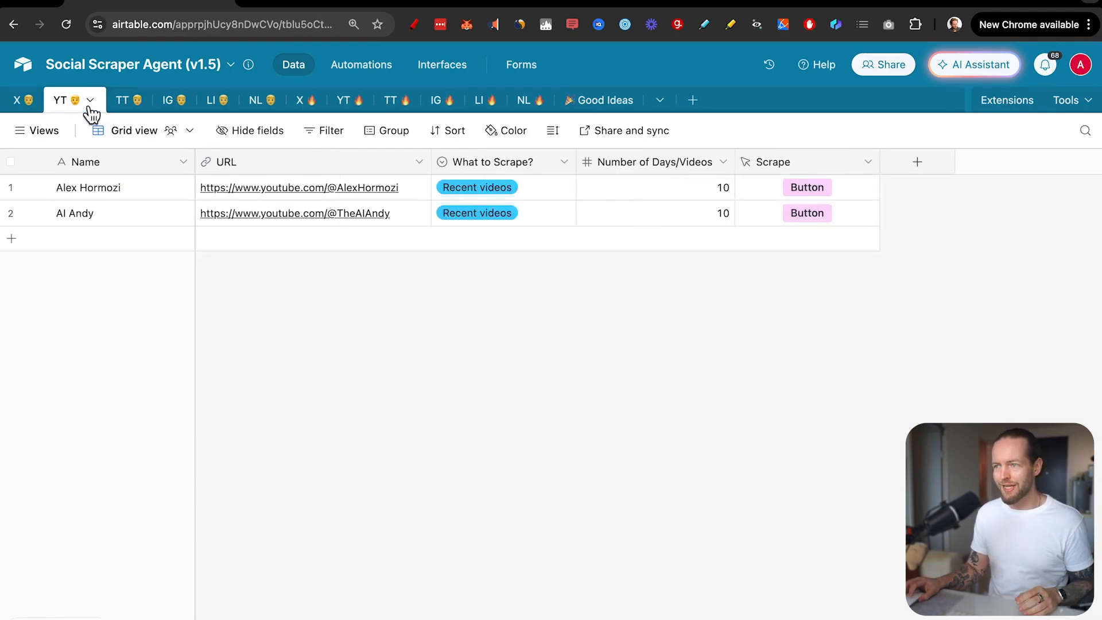
pyautogui.click(113, 100)
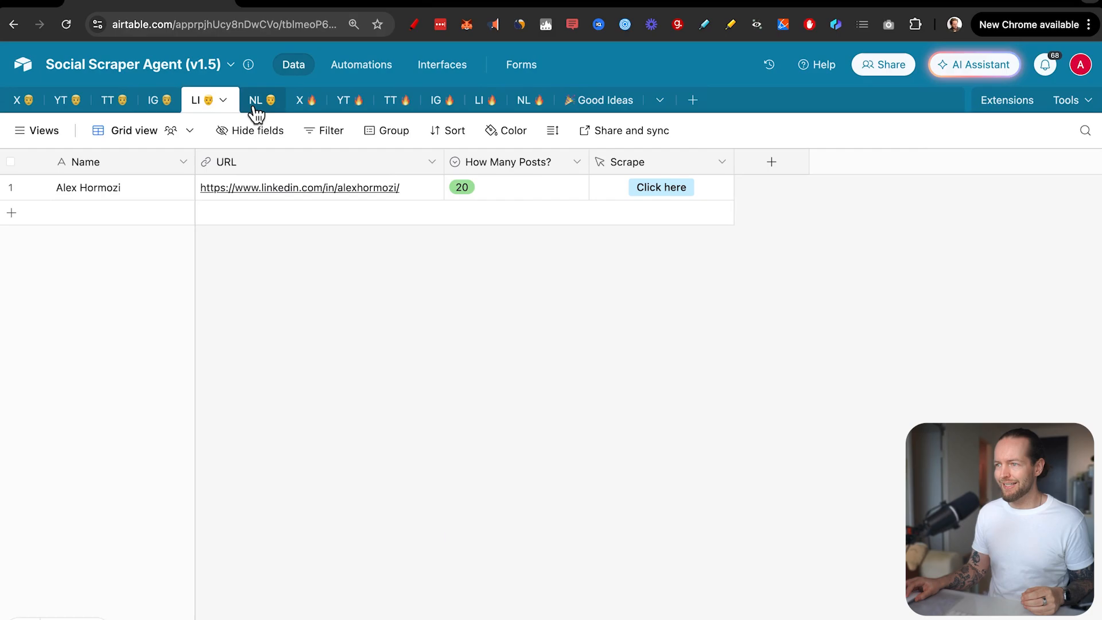
pyautogui.click(255, 100)
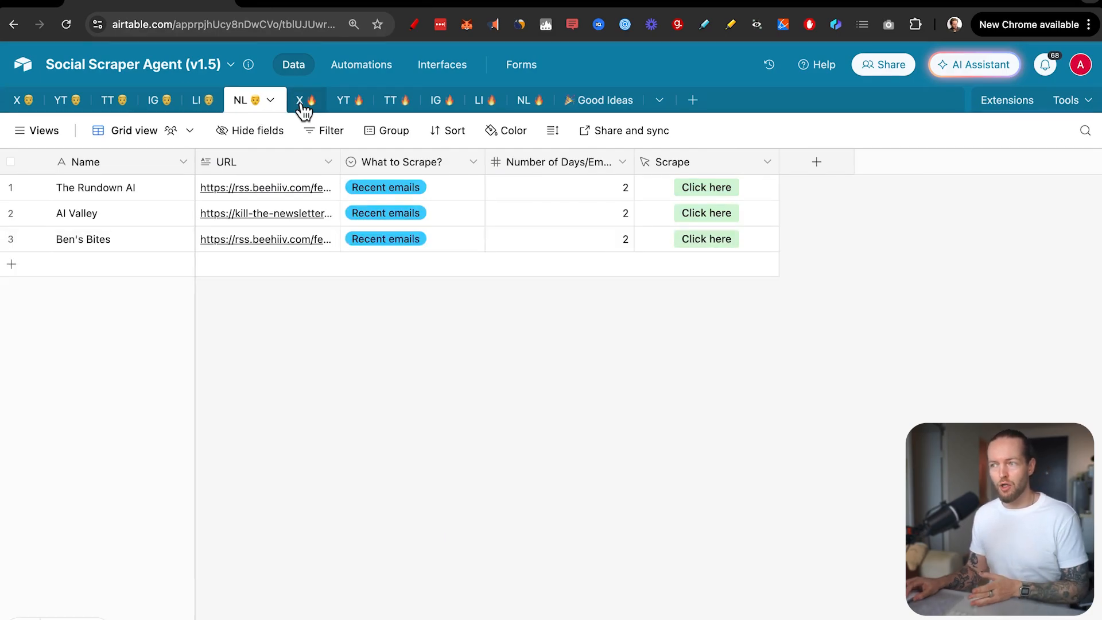
pyautogui.click(298, 100)
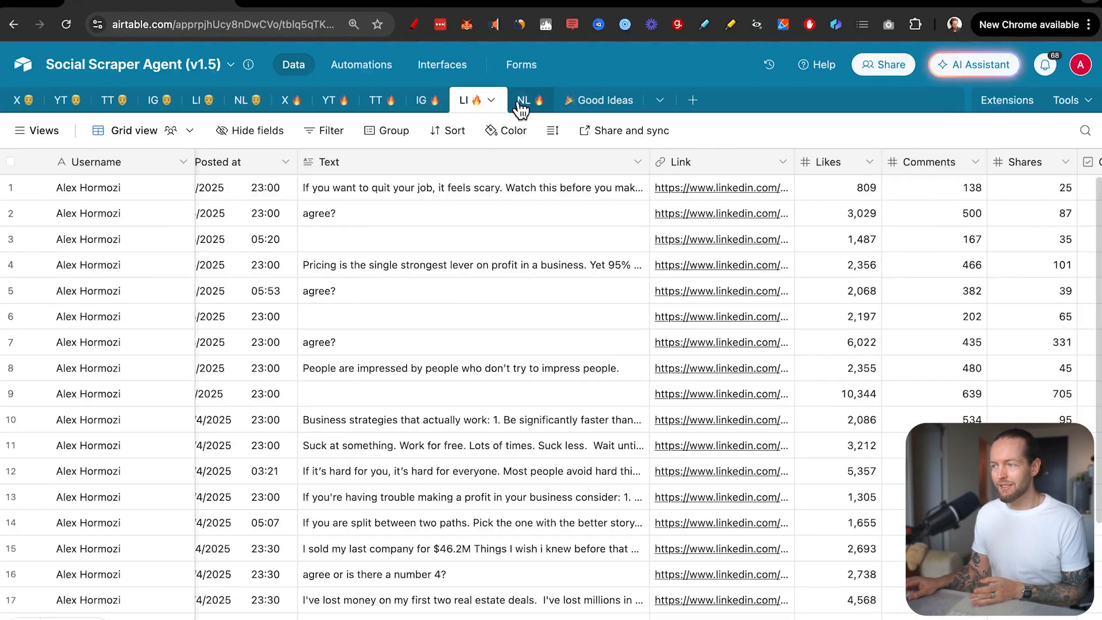
pyautogui.click(521, 100)
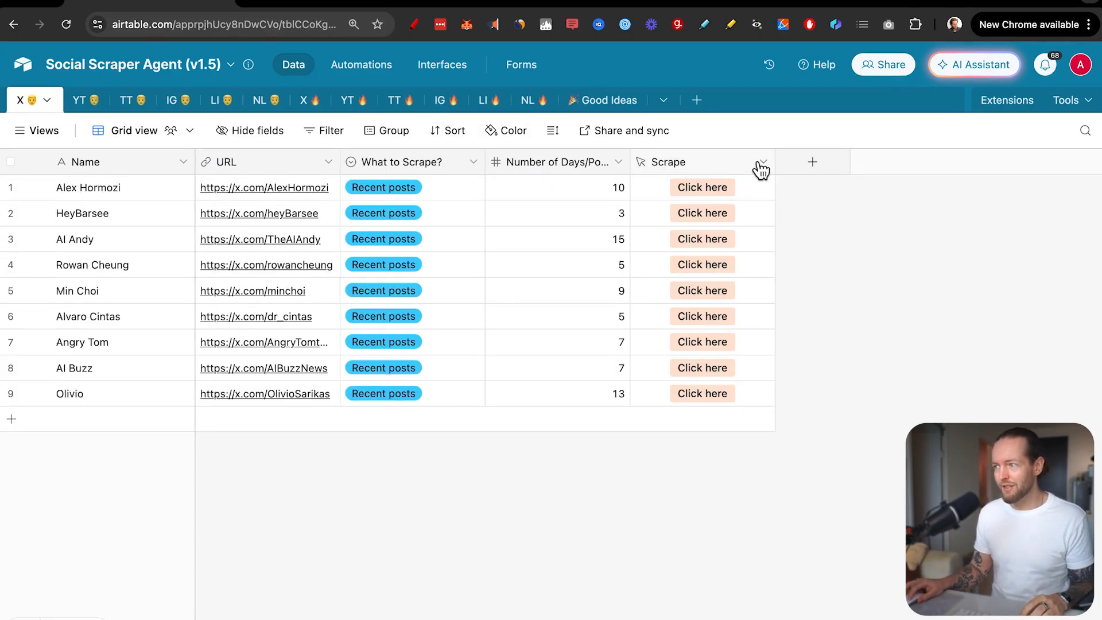
# Edit the Scrape button field and review its Open URL formula pointing to the Make webhook
pyautogui.click(763, 162)
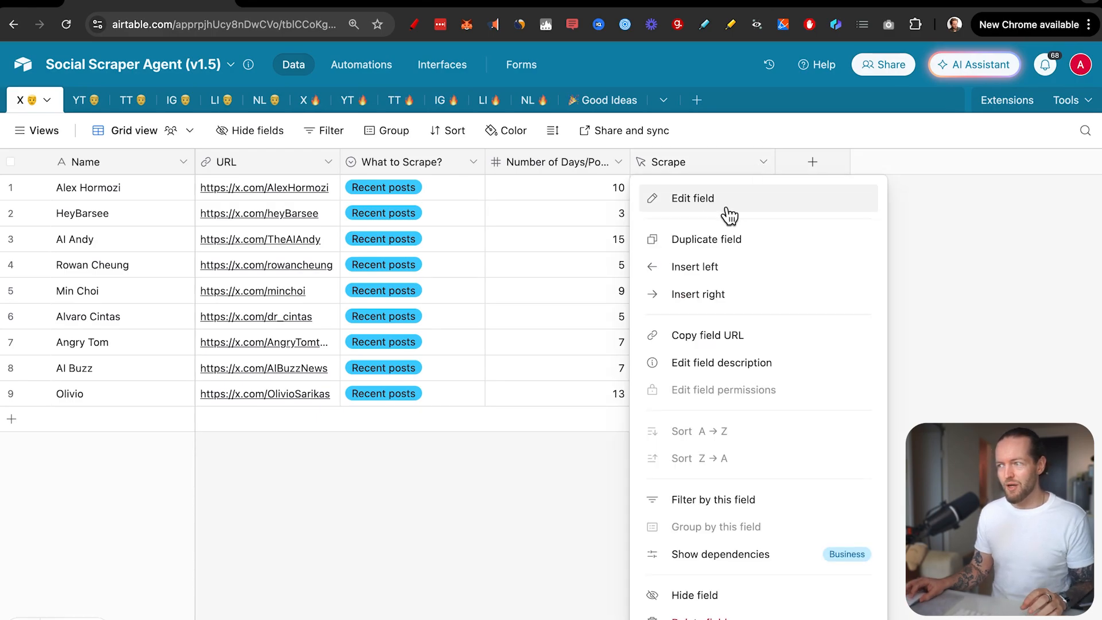
pyautogui.click(692, 198)
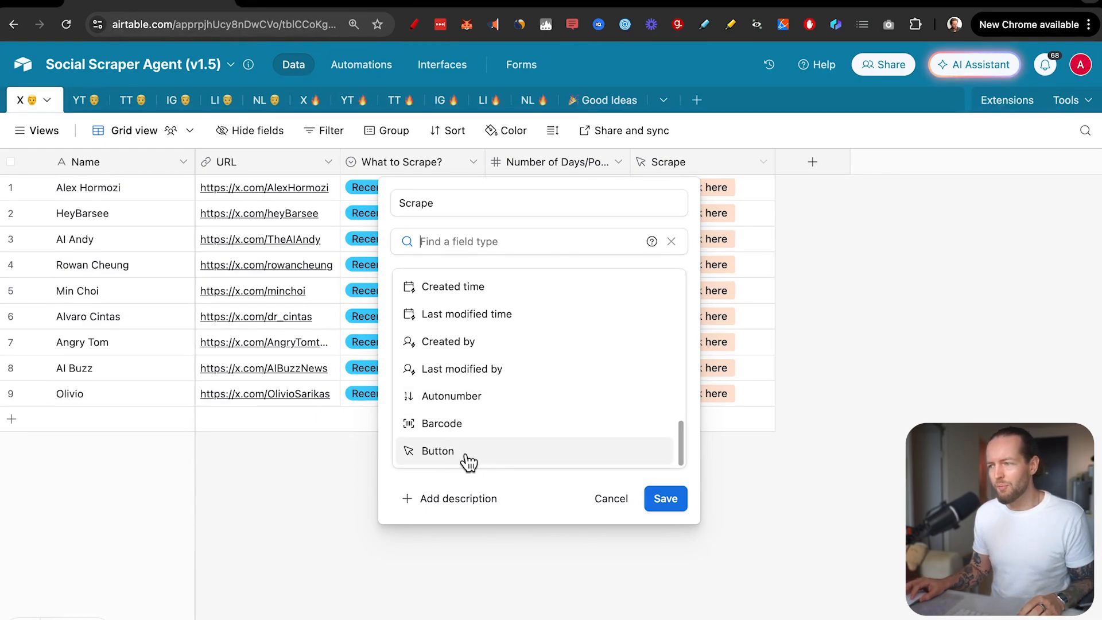
pyautogui.click(437, 450)
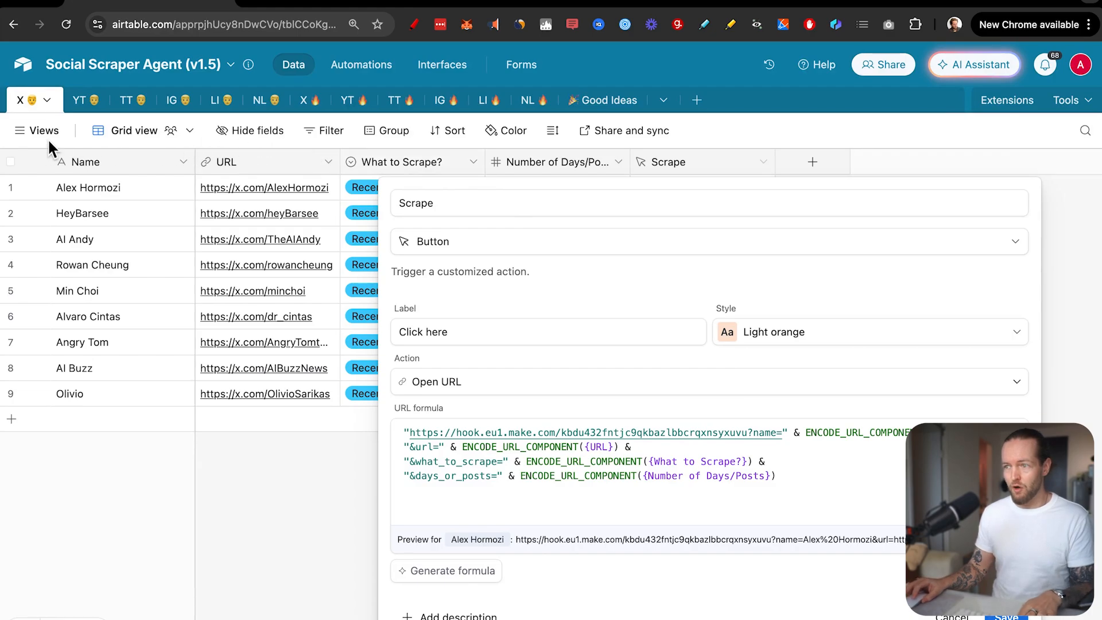
pyautogui.moveTo(835, 178)
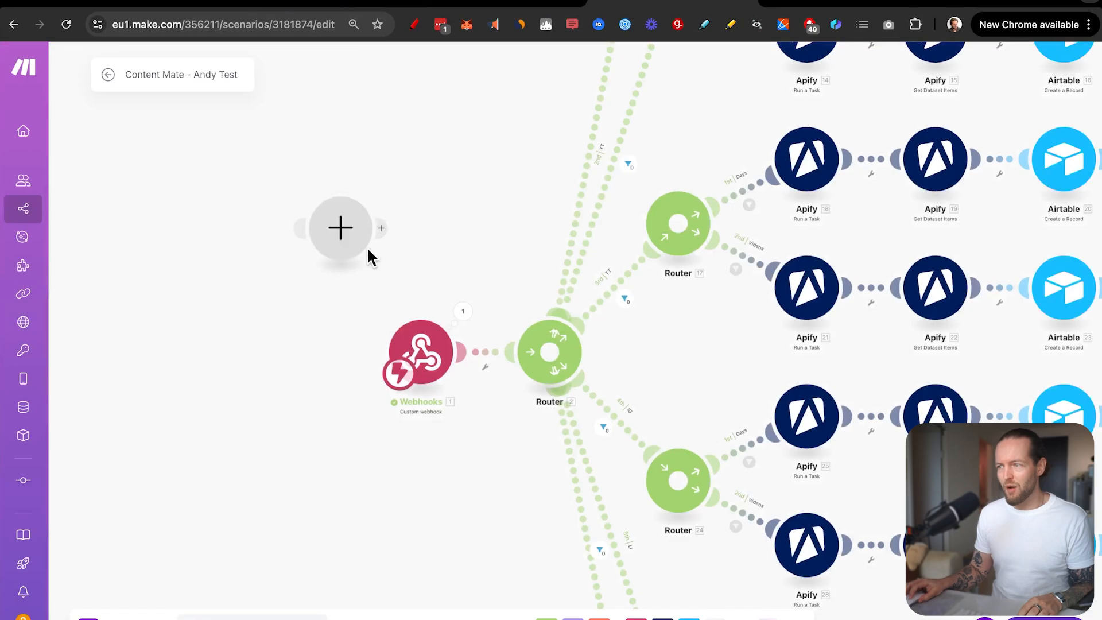
# Add a Webhooks Custom webhook trigger as the scenario's first module
pyautogui.click(340, 227)
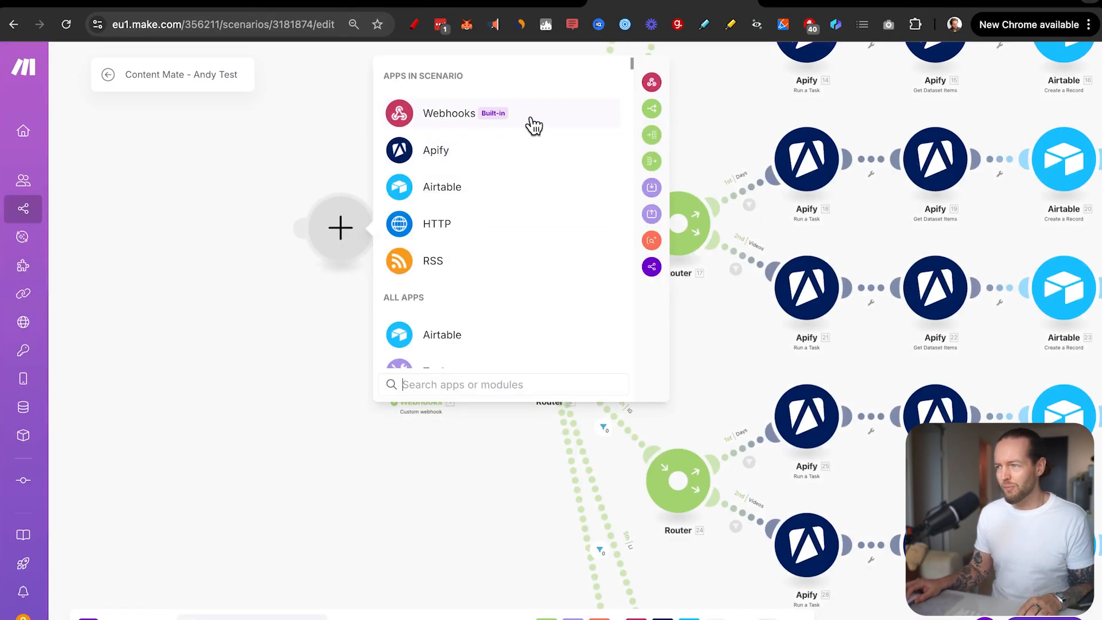
pyautogui.click(449, 114)
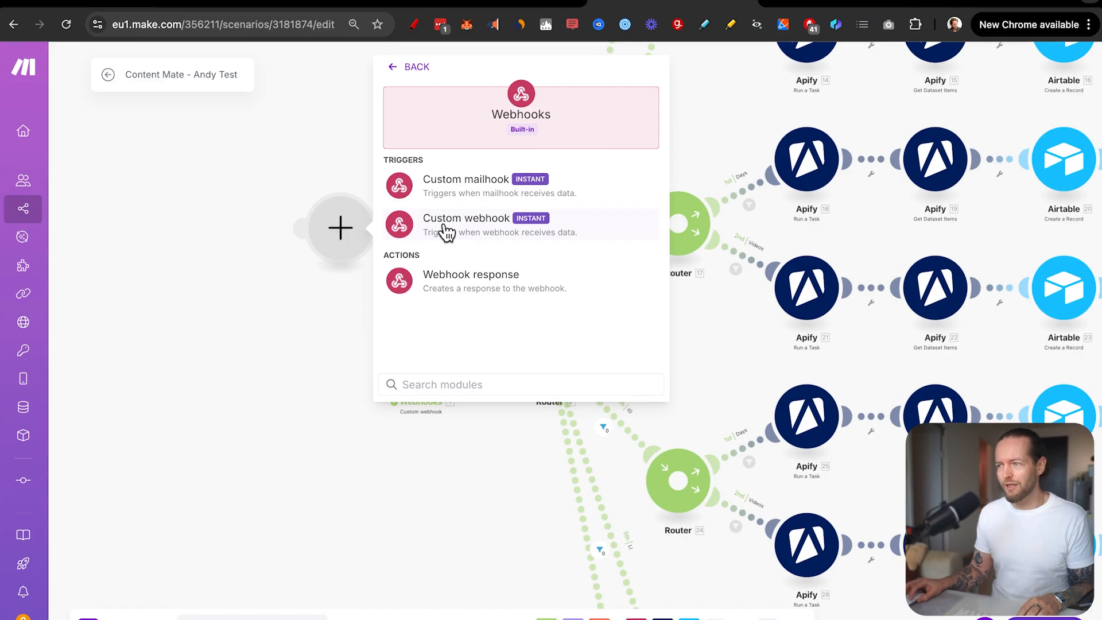
pyautogui.click(466, 218)
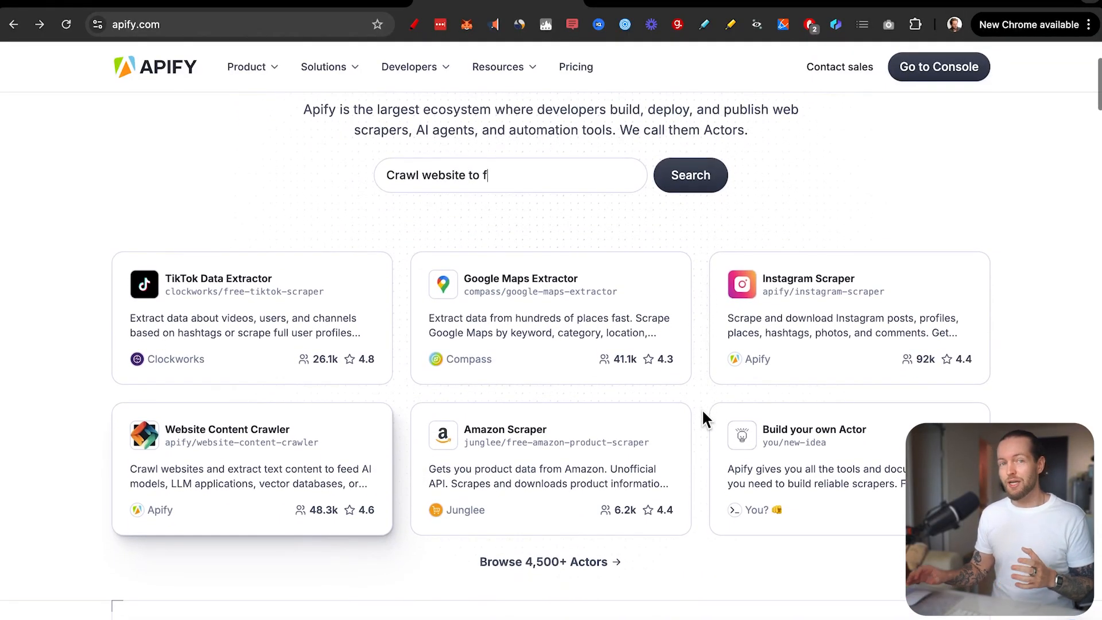
# Search Apify for 'Extract places from' and reach the Apify Store of pre-built Actors
pyautogui.press('Backspace')
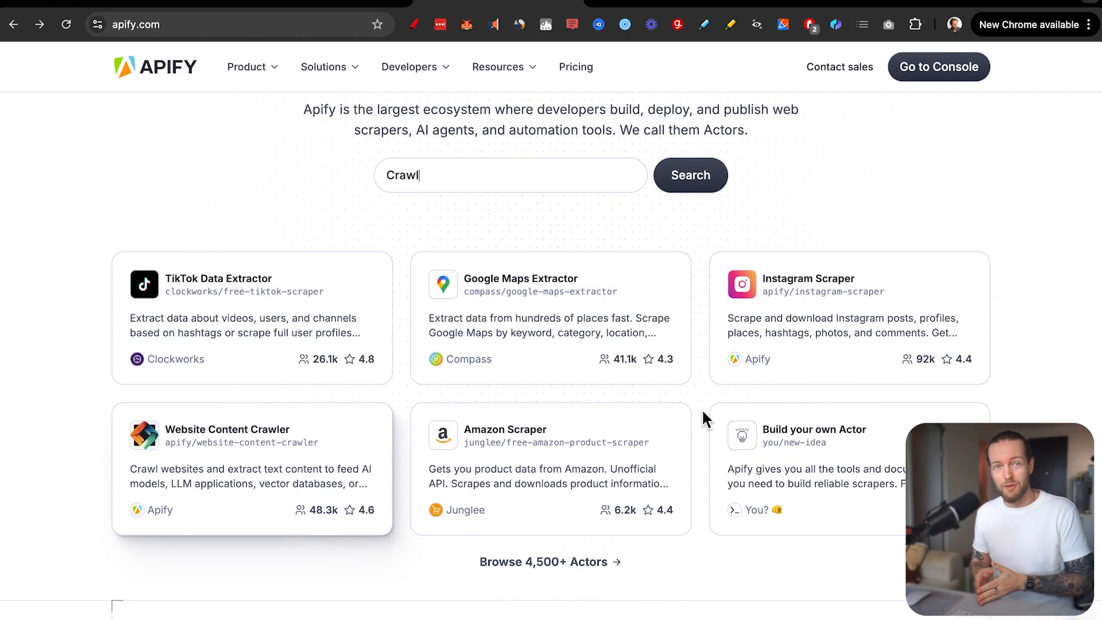
pyautogui.write('Extract places from')
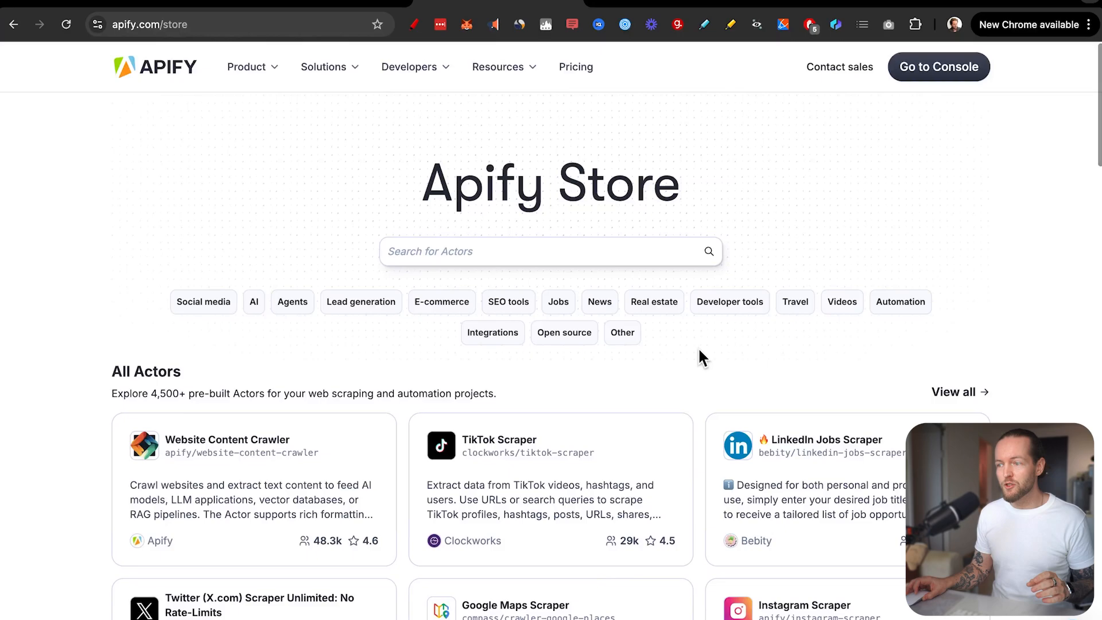
# Scroll the Apify Store down to the community-built Actors listing
pyautogui.scroll(-3)
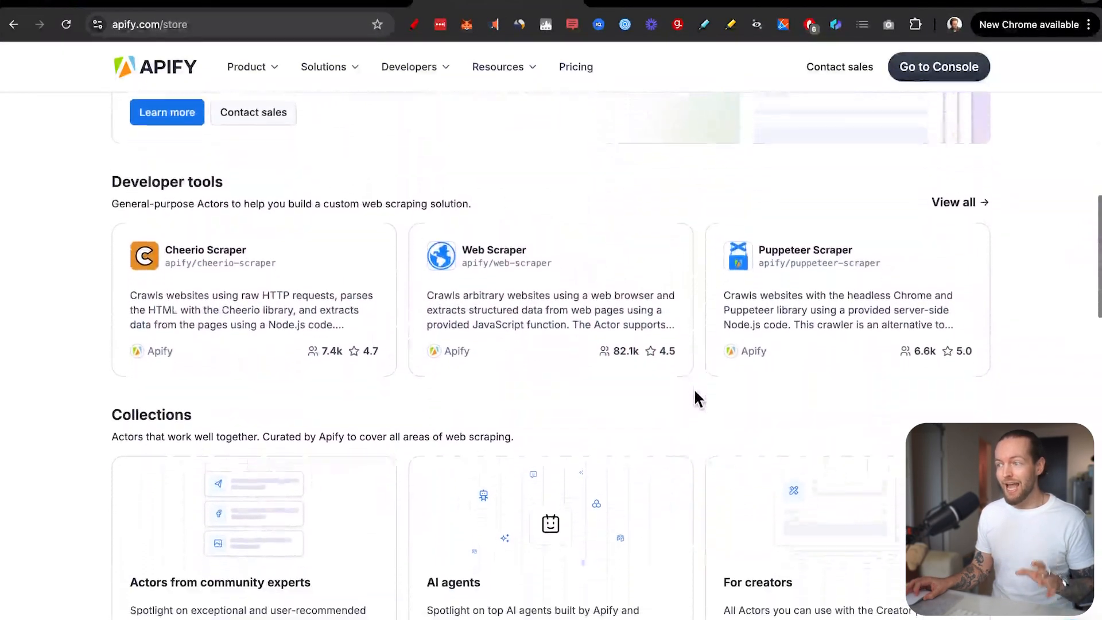
pyautogui.scroll(-3)
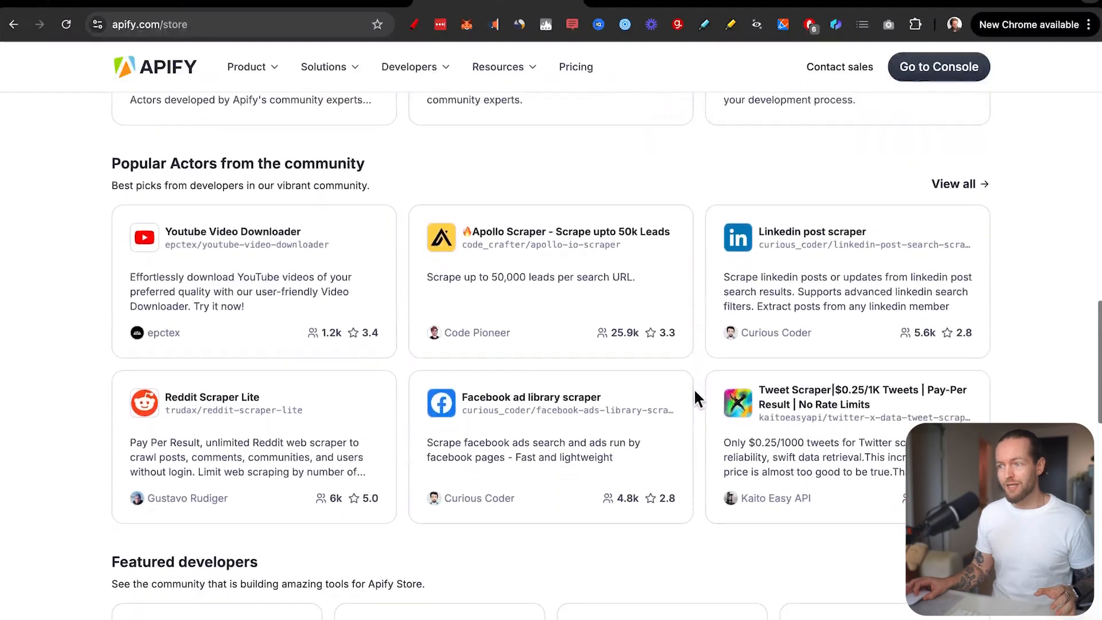
pyautogui.scroll(-3)
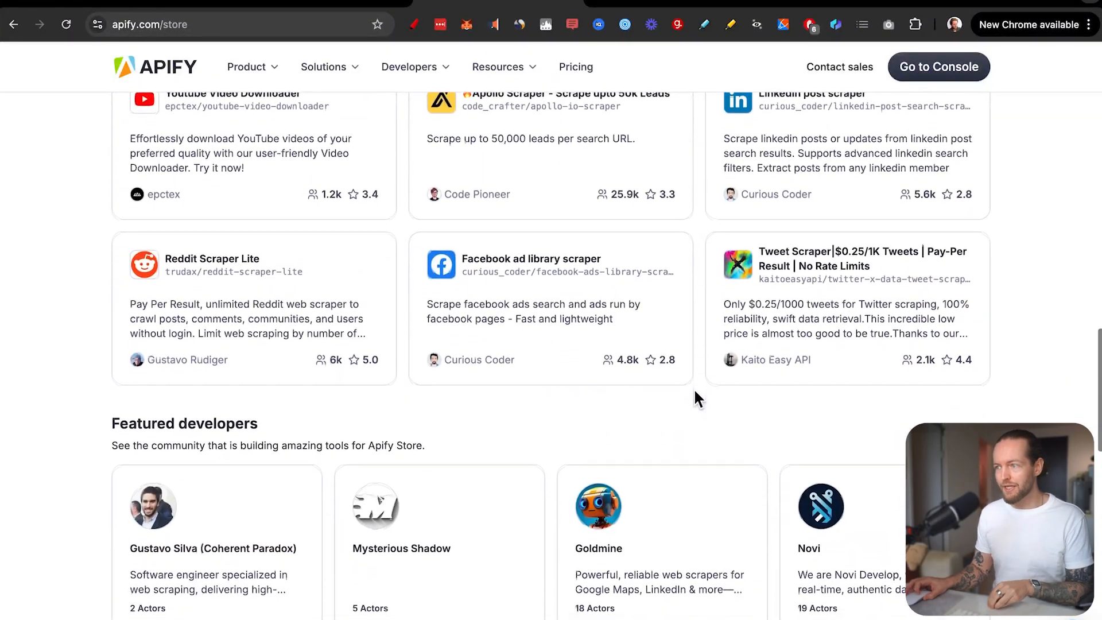
pyautogui.scroll(-3)
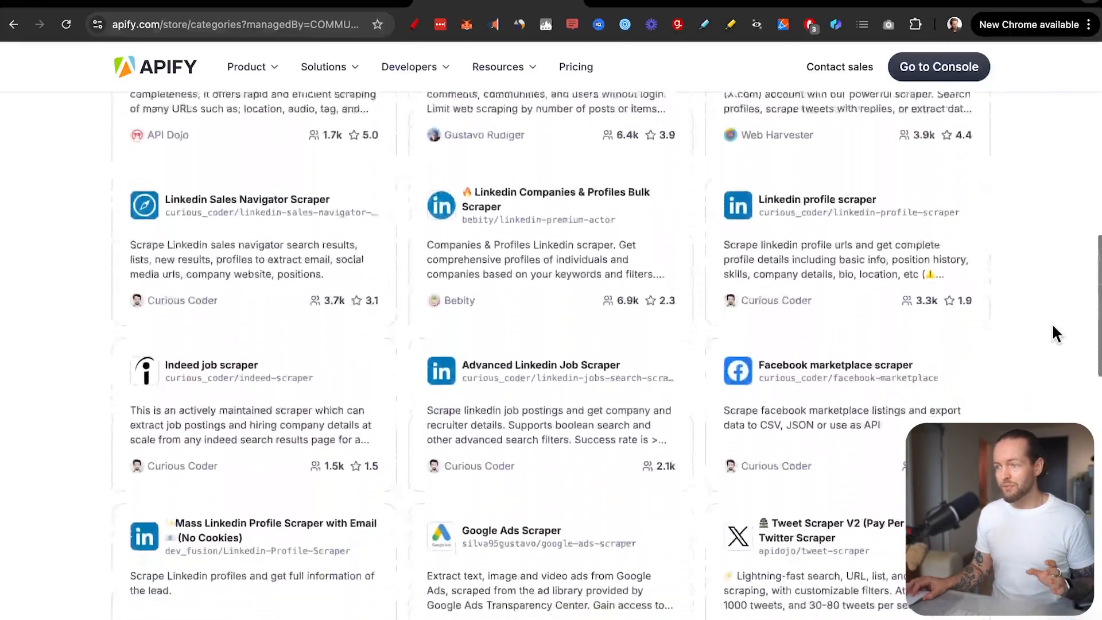
pyautogui.scroll(-3)
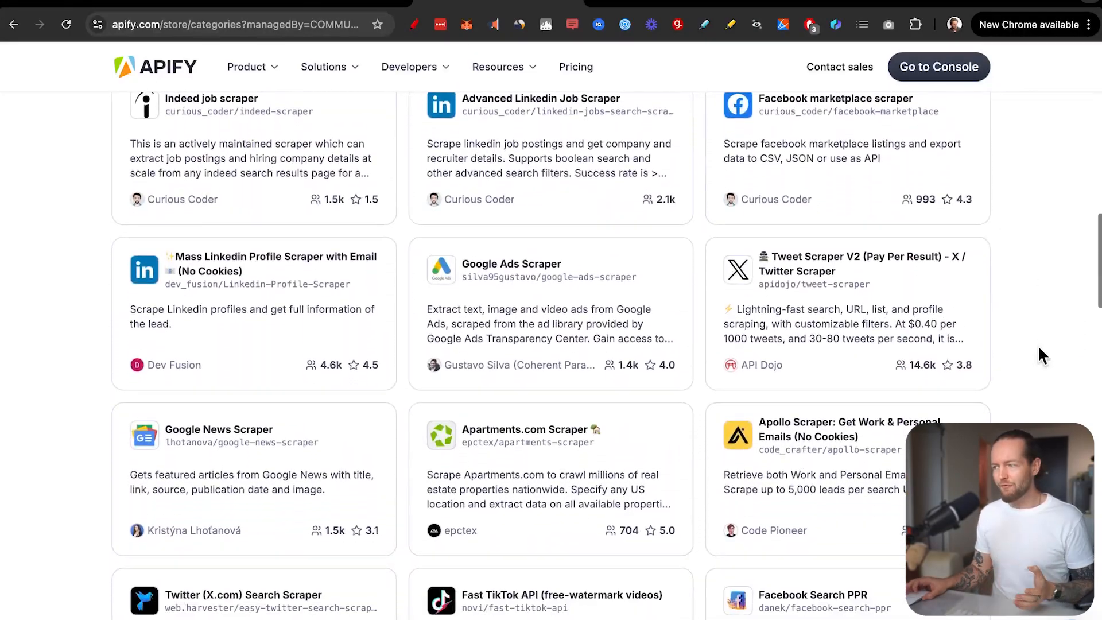
pyautogui.scroll(-3)
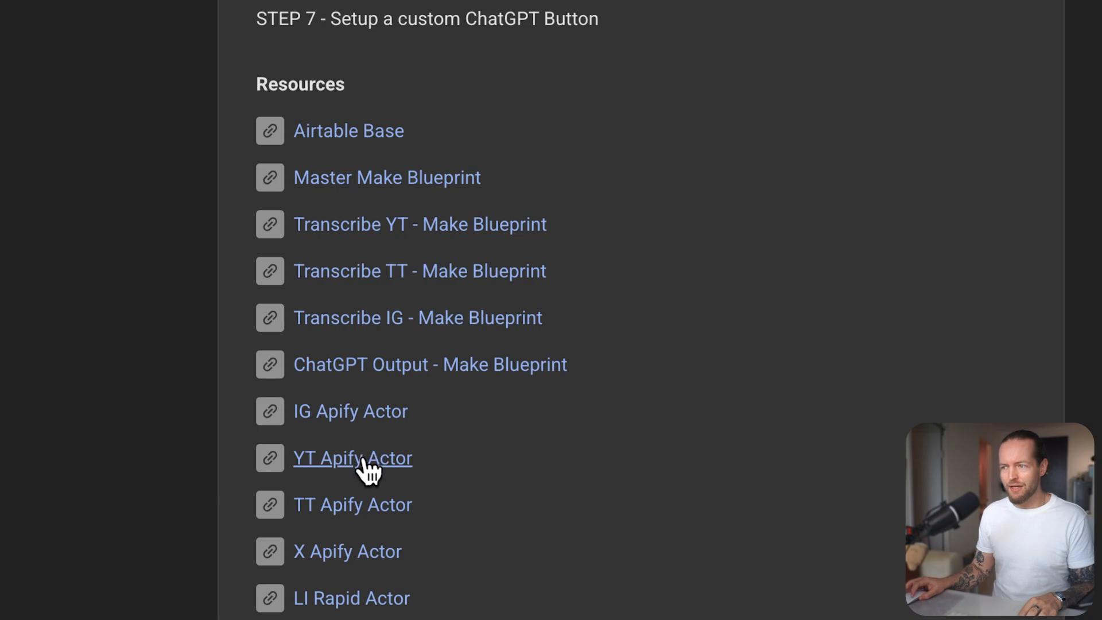
pyautogui.moveTo(348, 551)
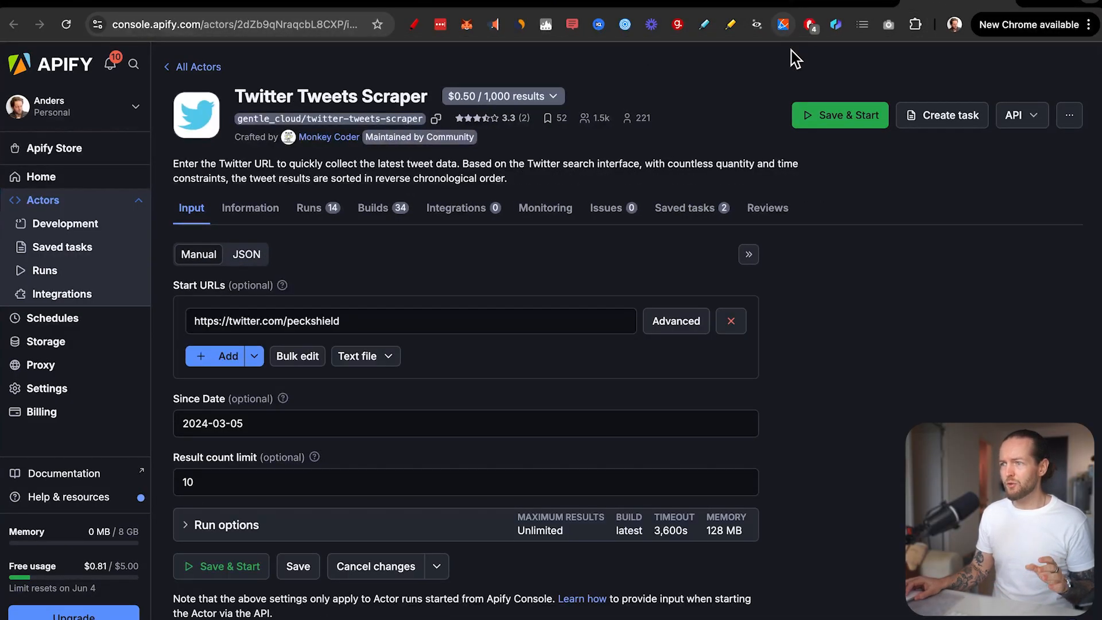
pyautogui.moveTo(927, 208)
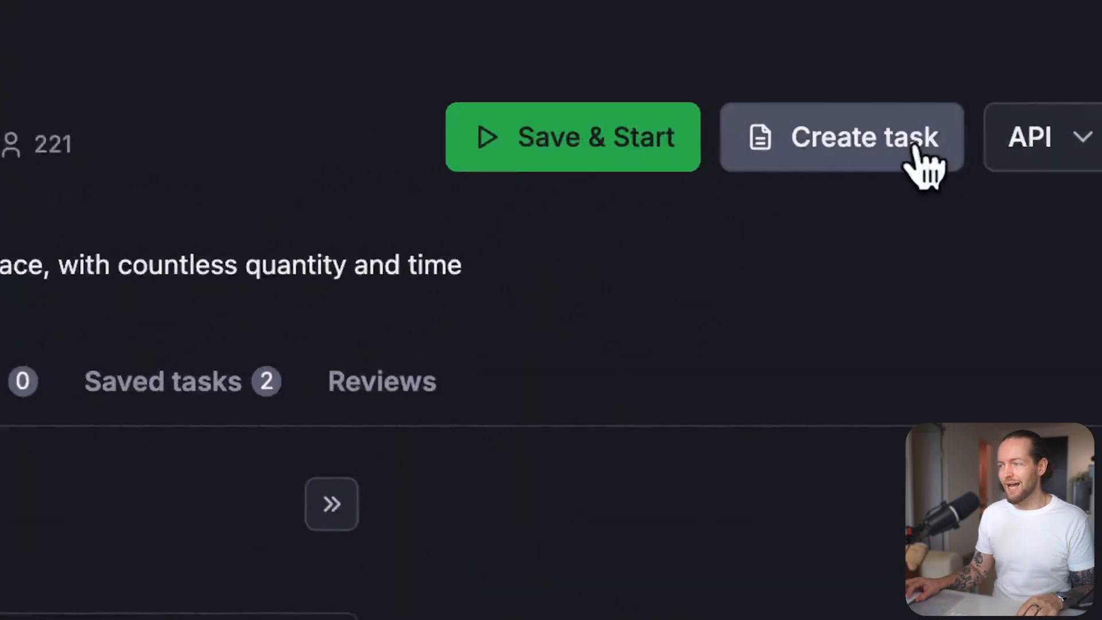
# Create a task from the Twitter Tweets Scraper titled with '- Andy May 8', keeping the copied input
pyautogui.click(842, 136)
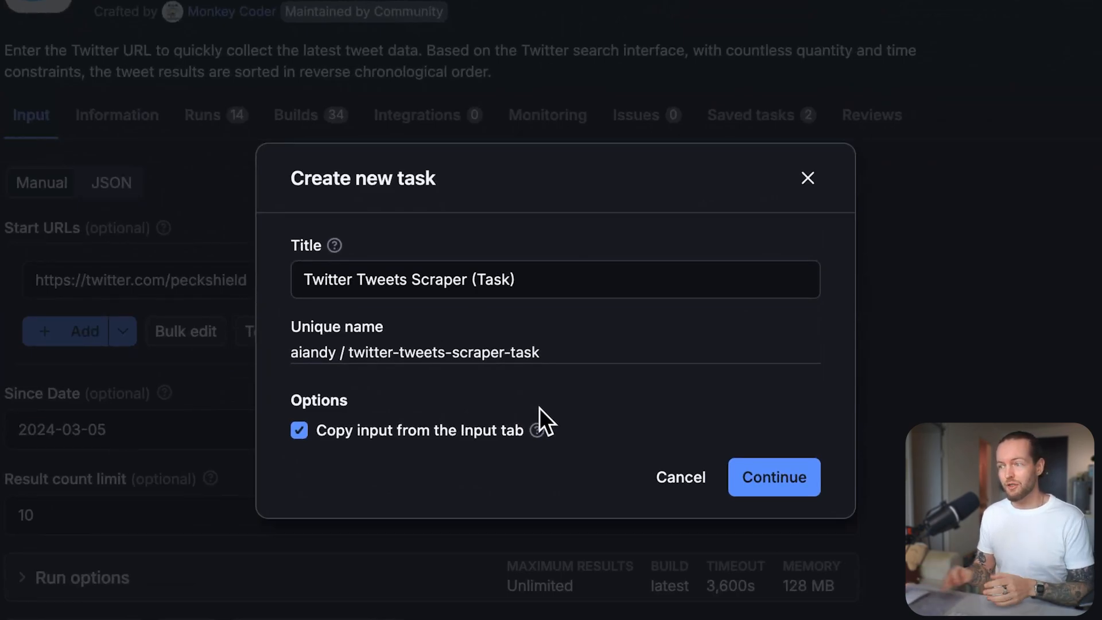
pyautogui.click(556, 279)
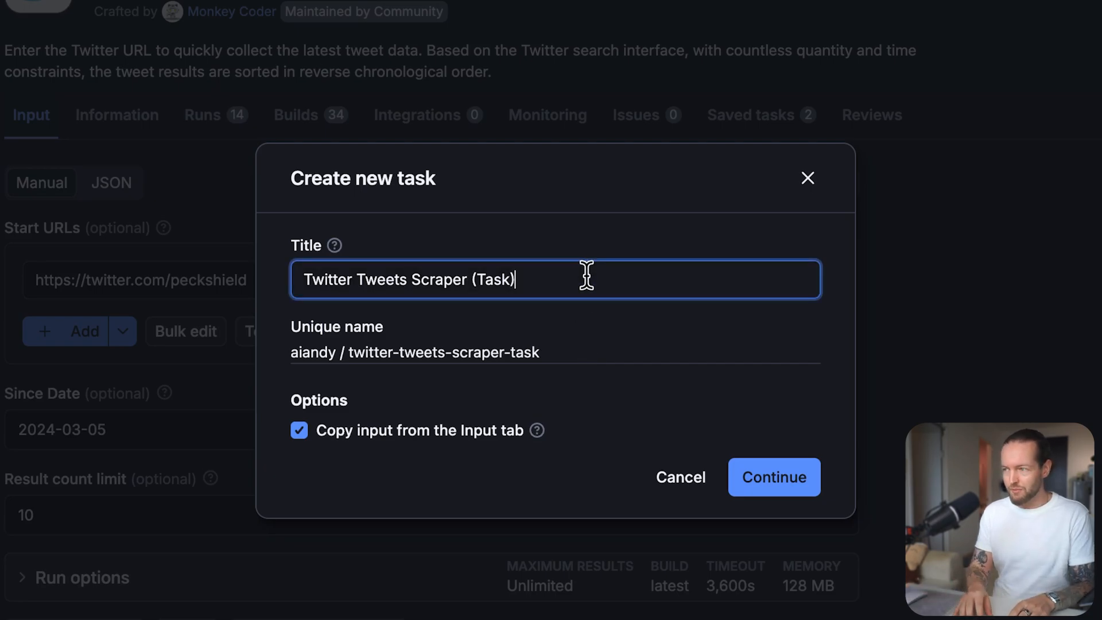
pyautogui.write('- Andy')
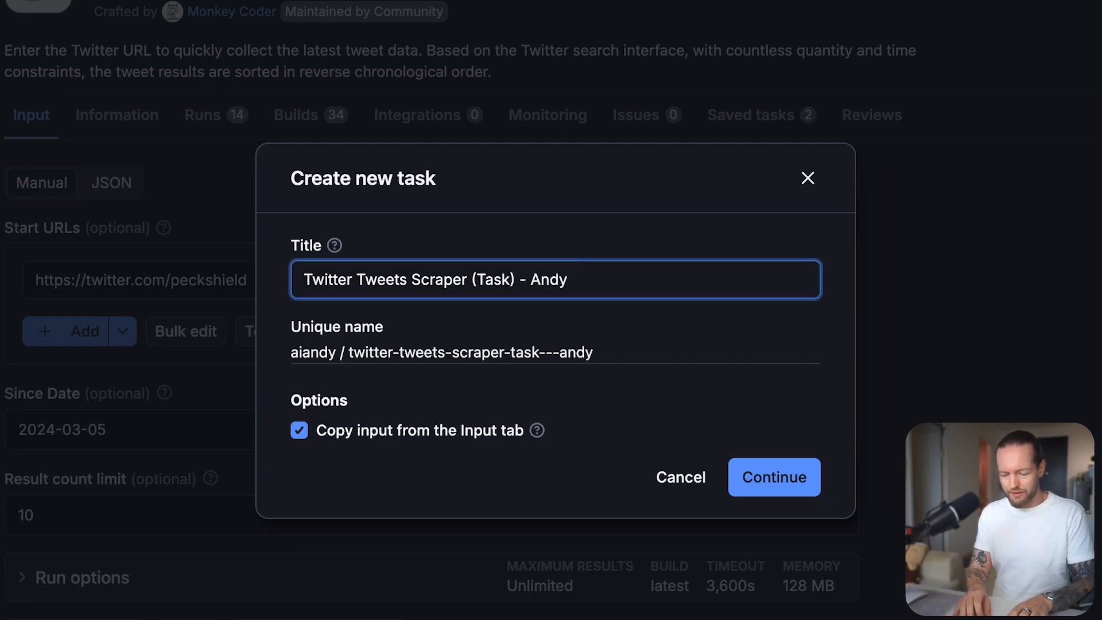
pyautogui.write('May 8')
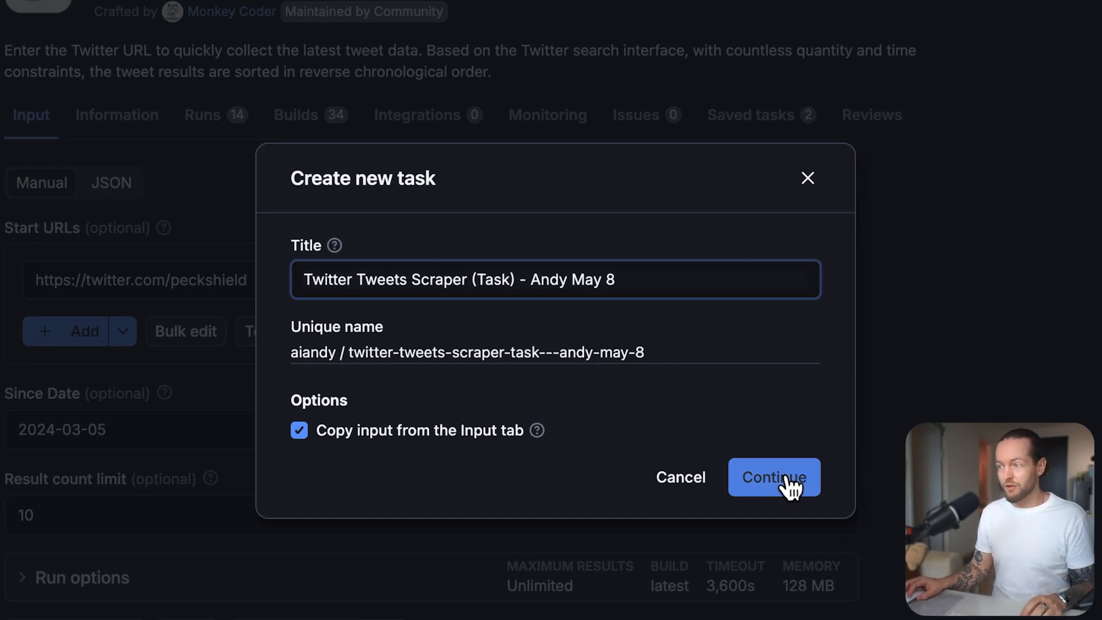
pyautogui.click(774, 478)
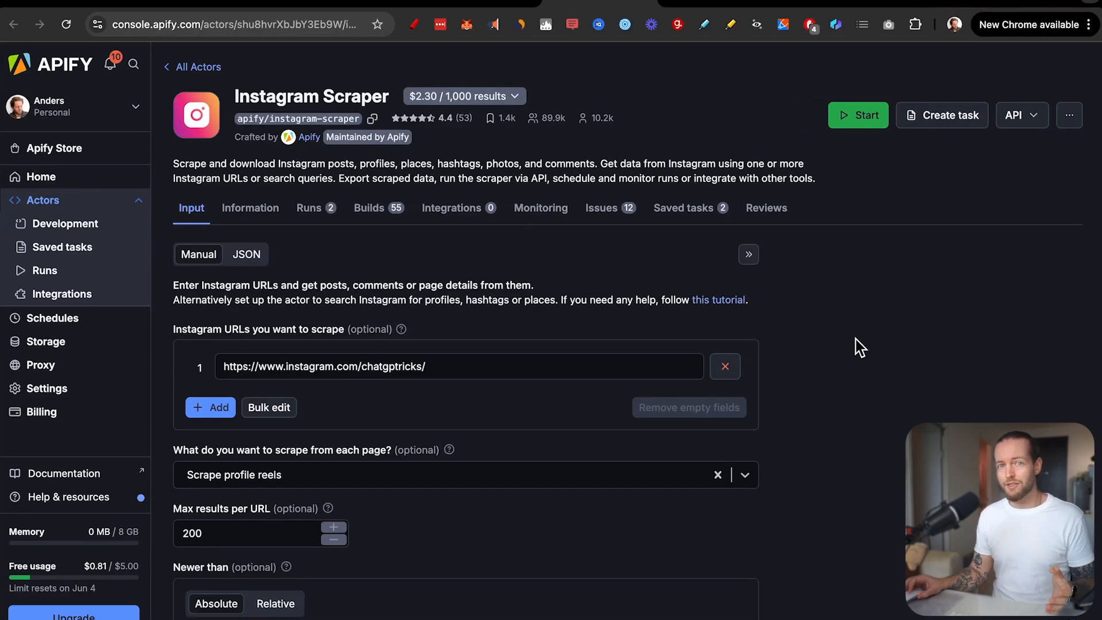
pyautogui.moveTo(859, 114)
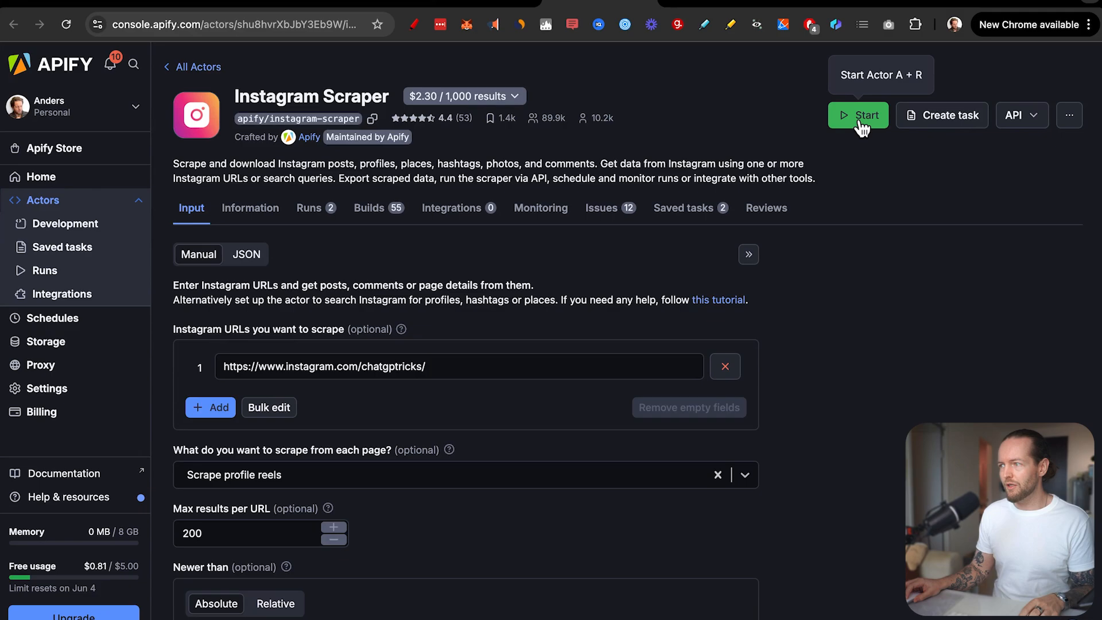
# Start the Instagram Scraper run on the profile's reels and review the returned reel rows
pyautogui.click(858, 115)
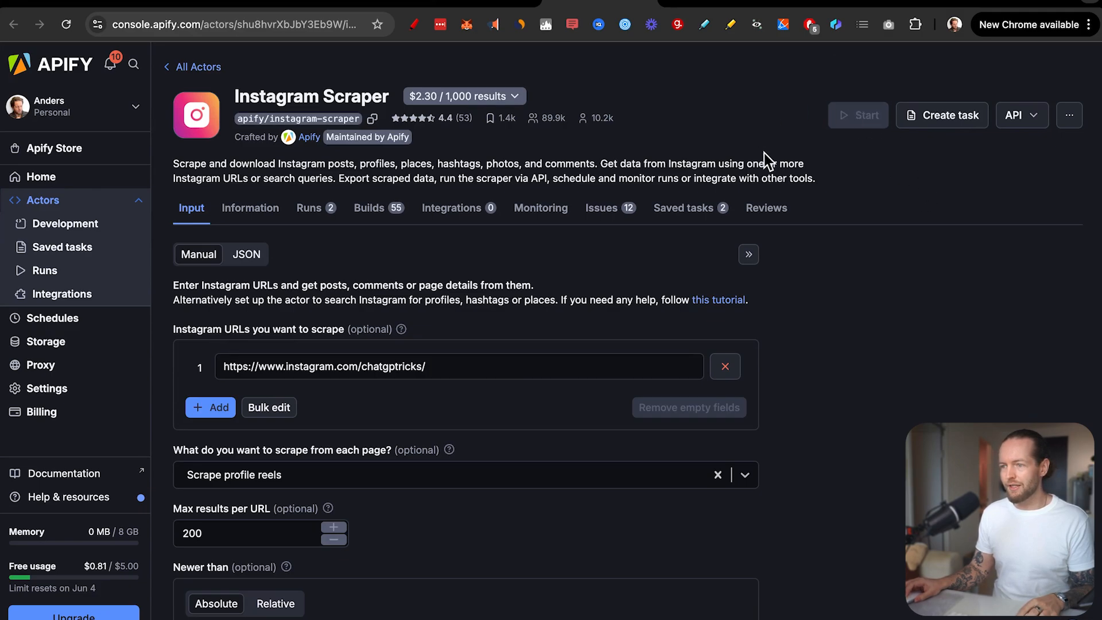
pyautogui.click(858, 115)
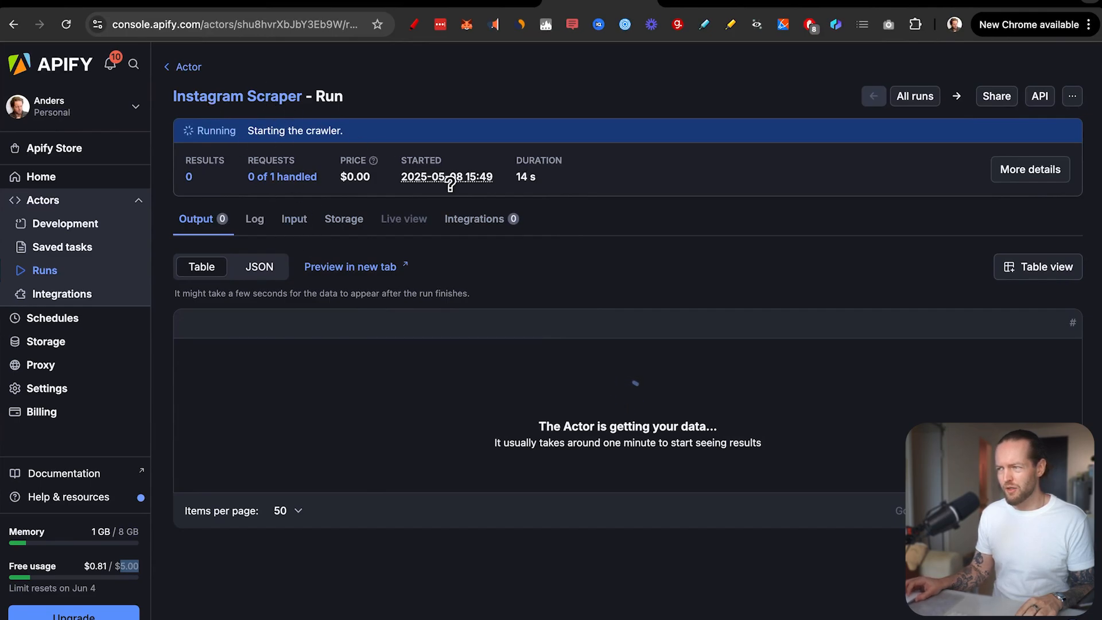
pyautogui.moveTo(606, 278)
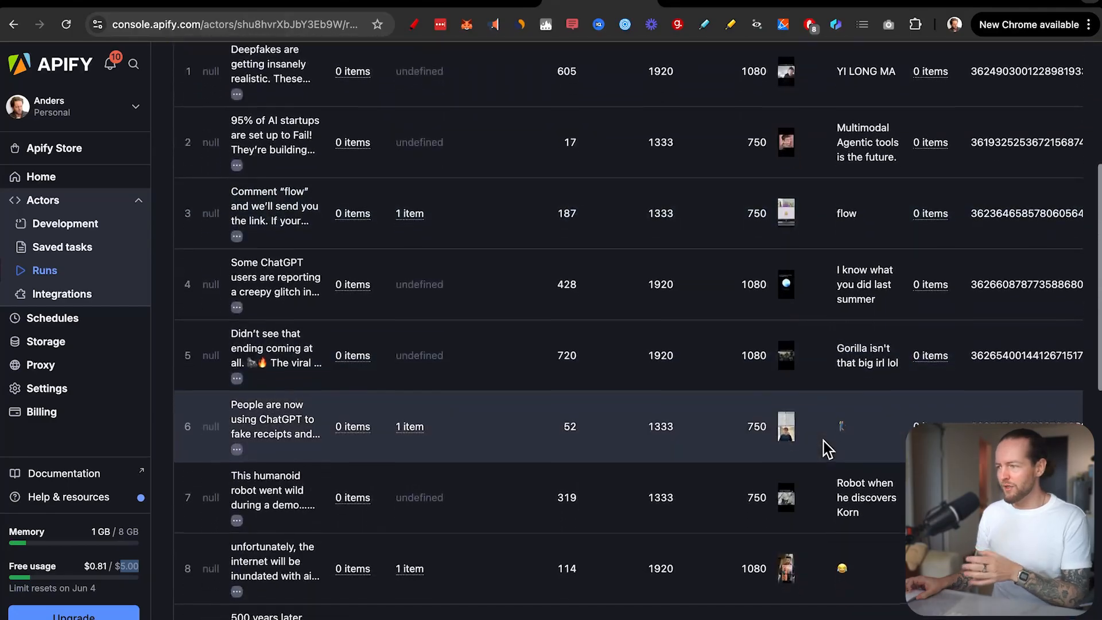
pyautogui.scroll(-3)
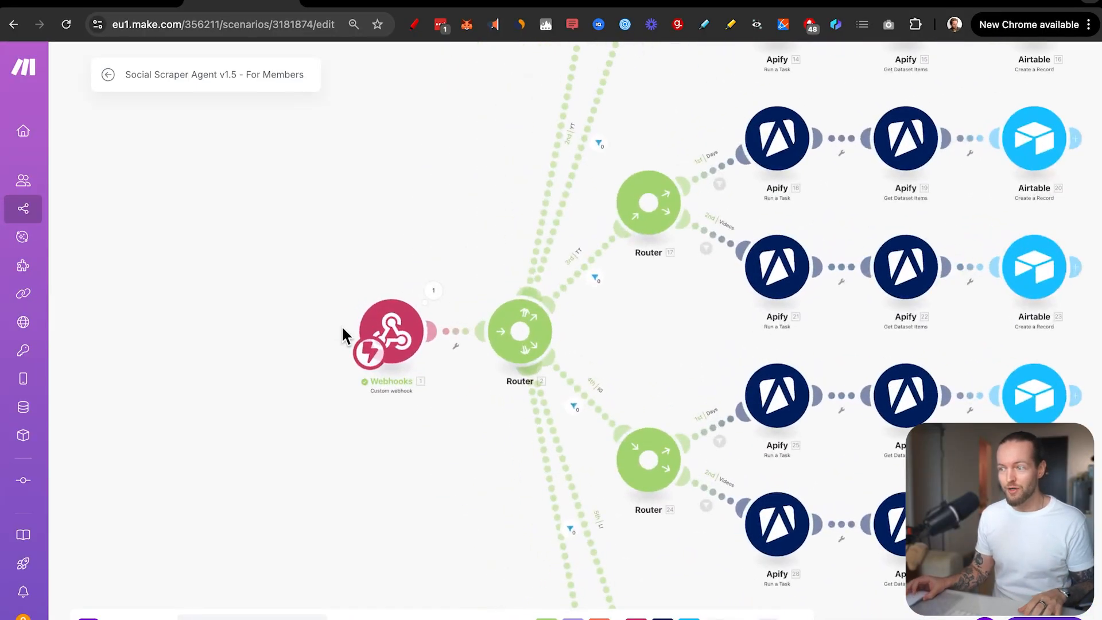
# Review the existing webhook-to-Airtable scenario and the Master Make Blueprint link before starting a new scenario
pyautogui.moveTo(344, 334); pyautogui.dragTo(368, 282)
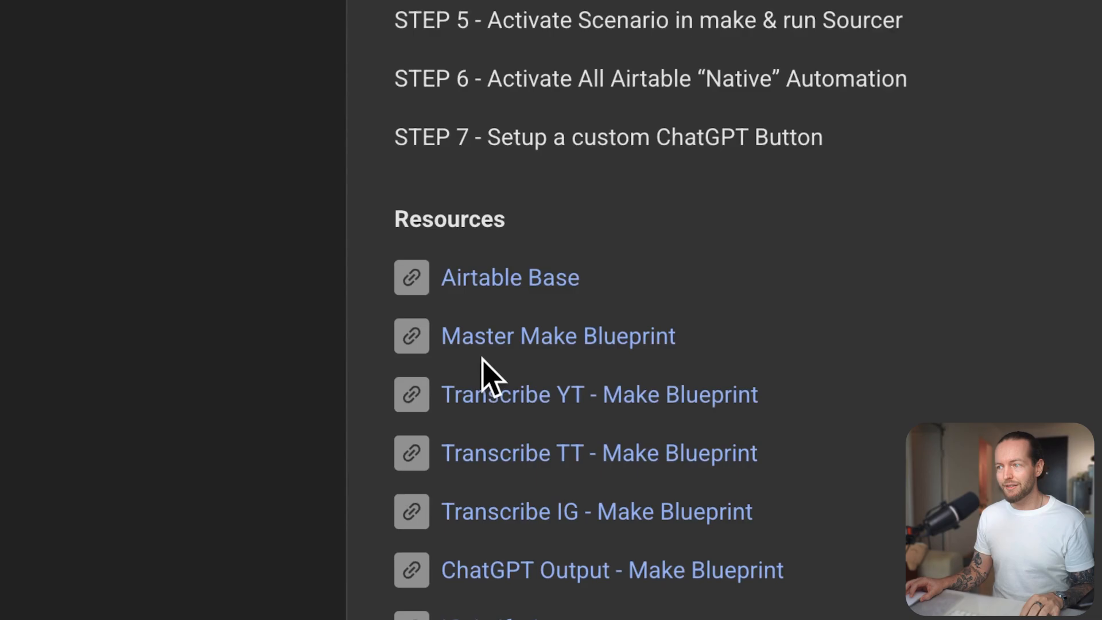
pyautogui.scroll(-3)
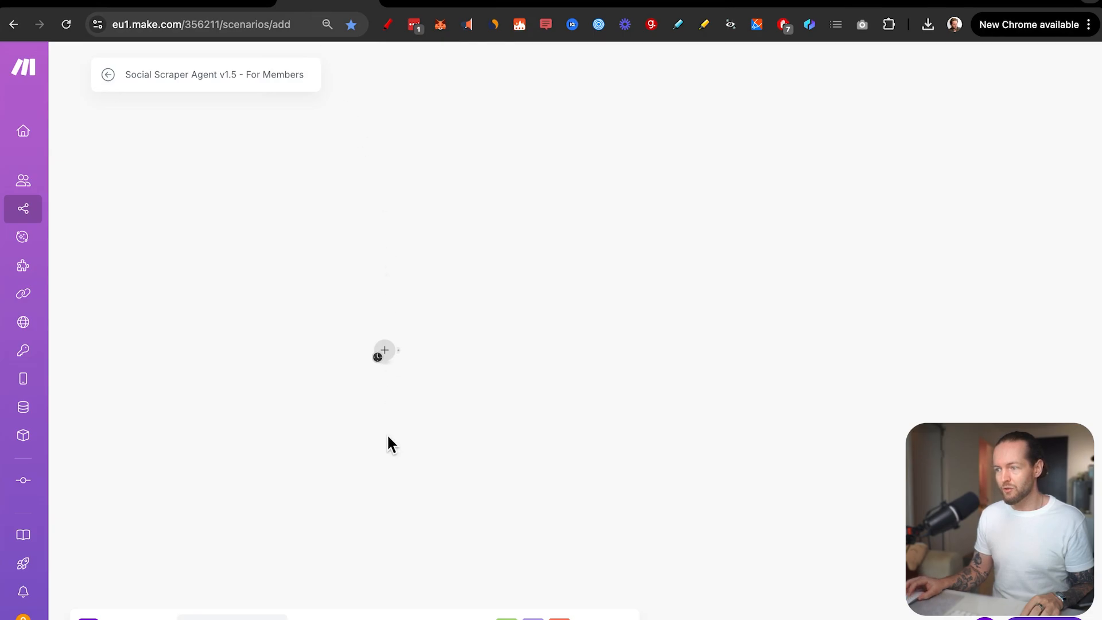
# Import the Social Scraper Agent blueprint JSON into the new scenario, then return to Airtable
pyautogui.click(474, 603)
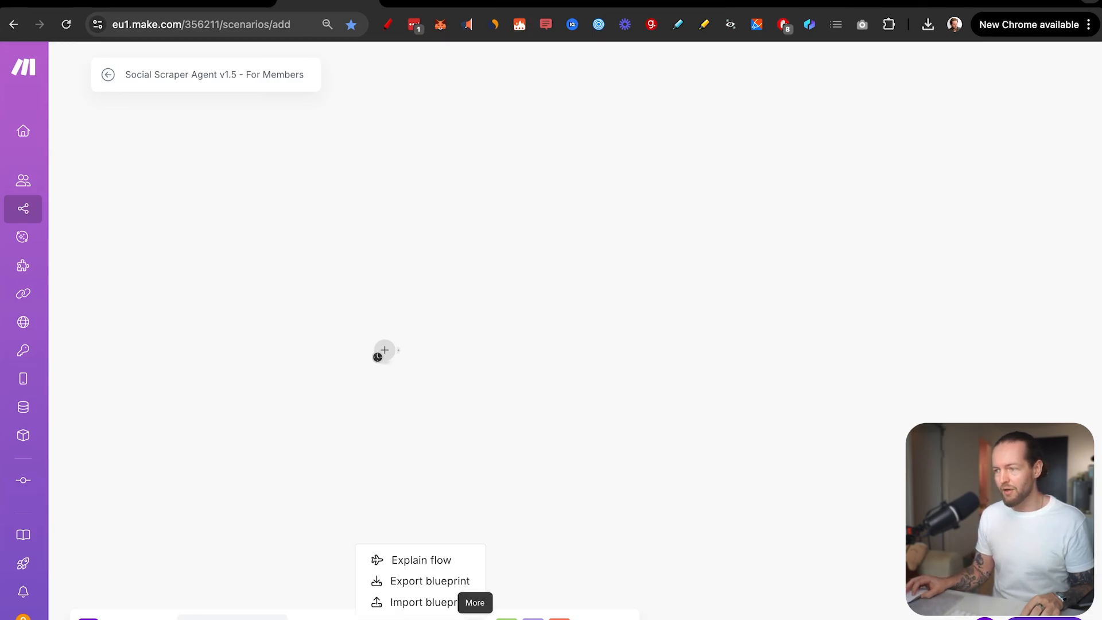
pyautogui.click(420, 602)
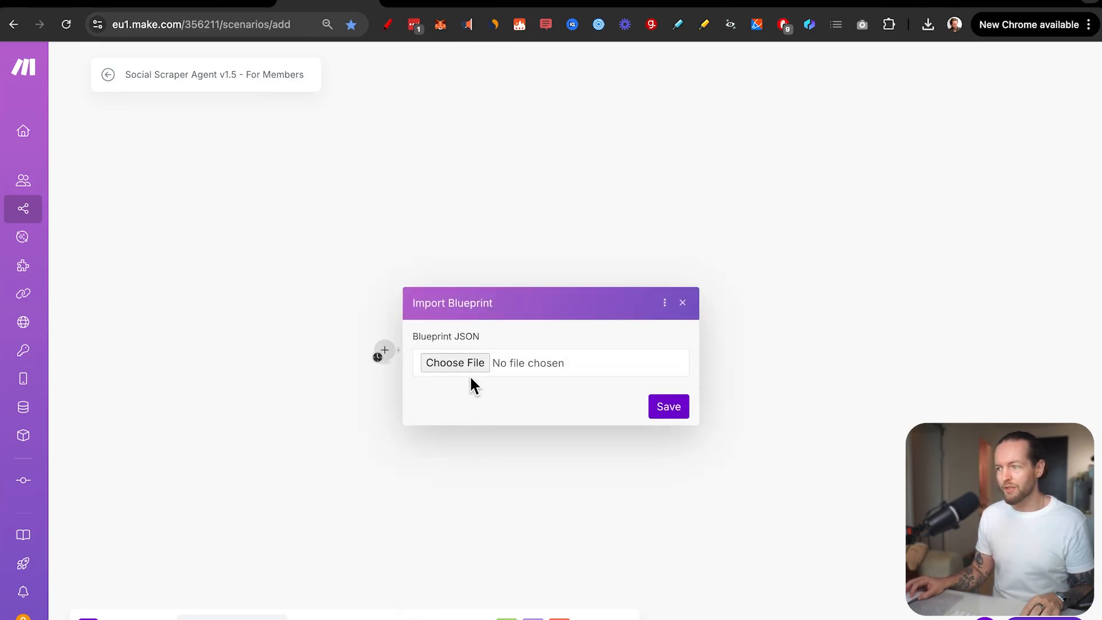
pyautogui.moveTo(456, 363)
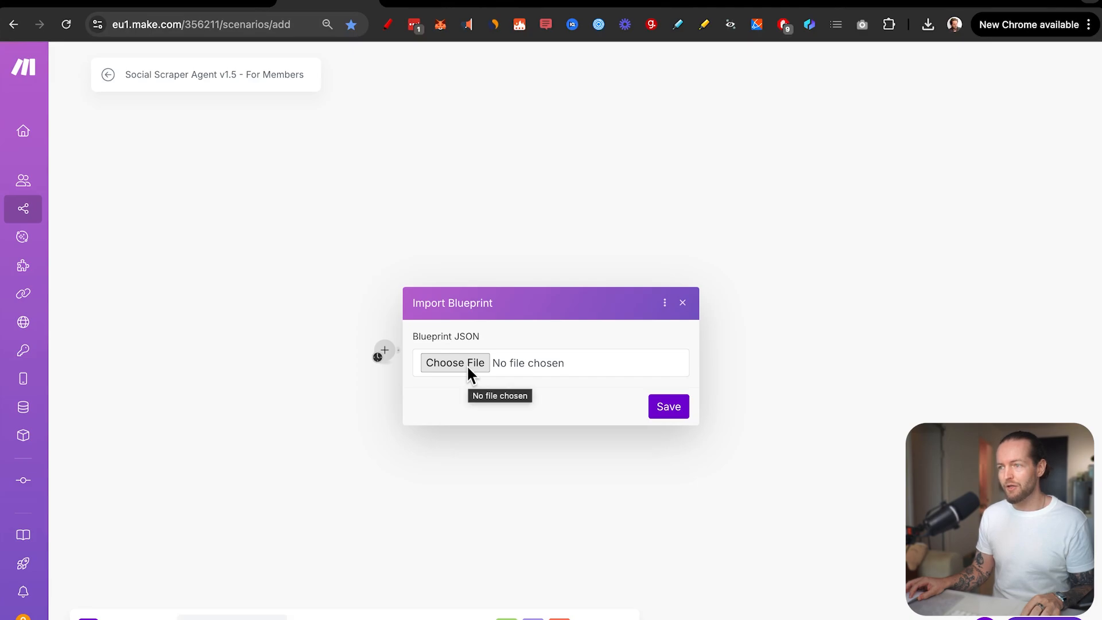
pyautogui.click(667, 406)
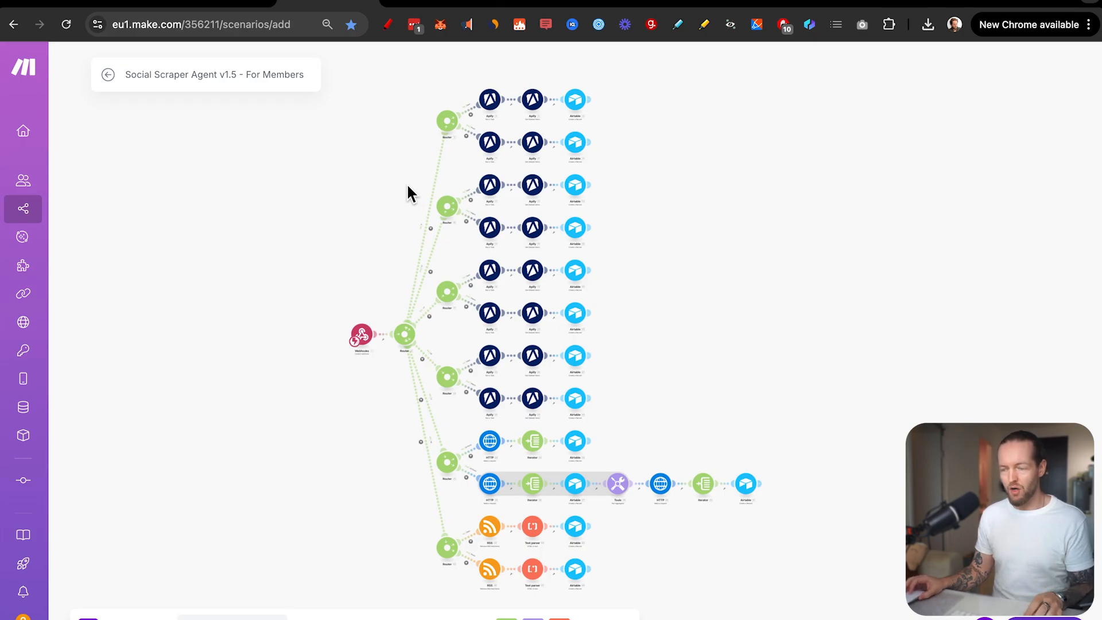
pyautogui.moveTo(410, 161)
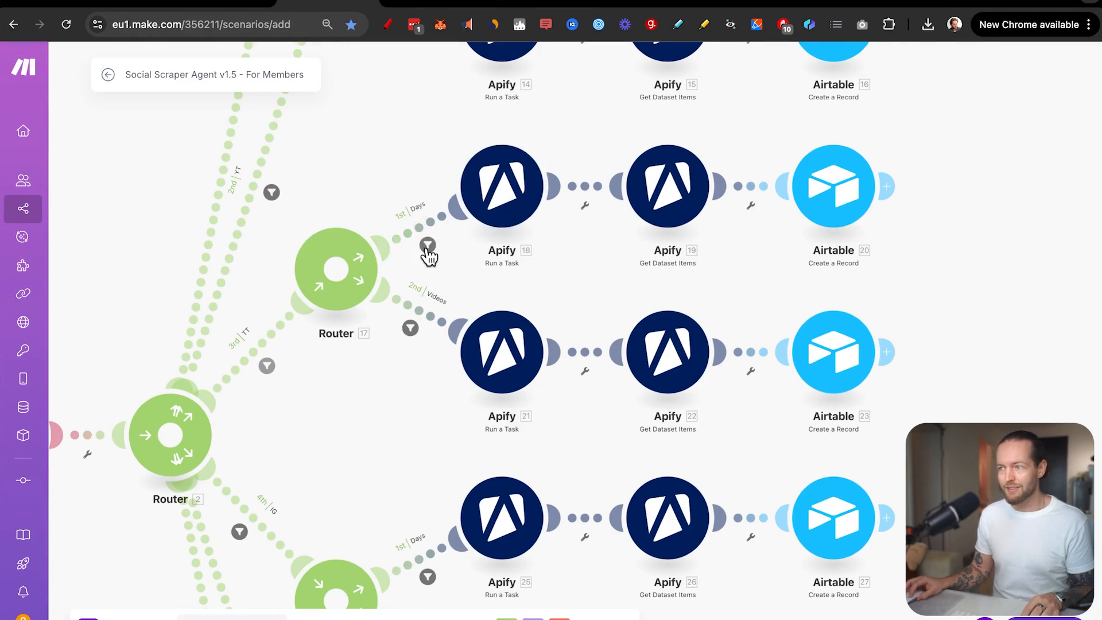
pyautogui.click(428, 245)
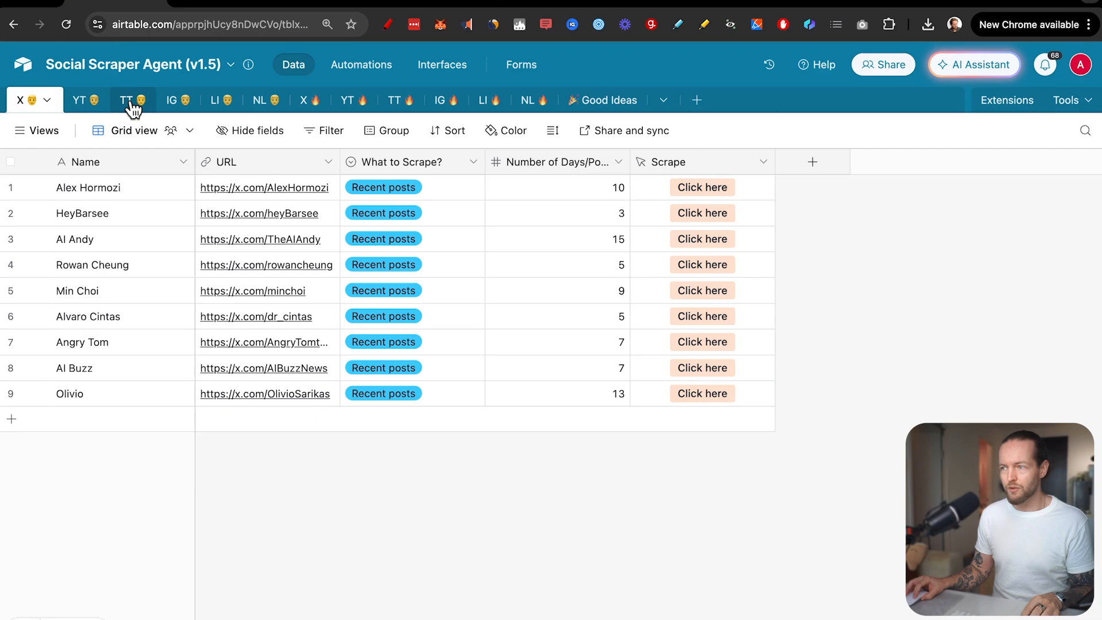
# View the What to Scrape? choices (Last X days, Recent videos) on Alex Hormozi's TT row
pyautogui.click(126, 100)
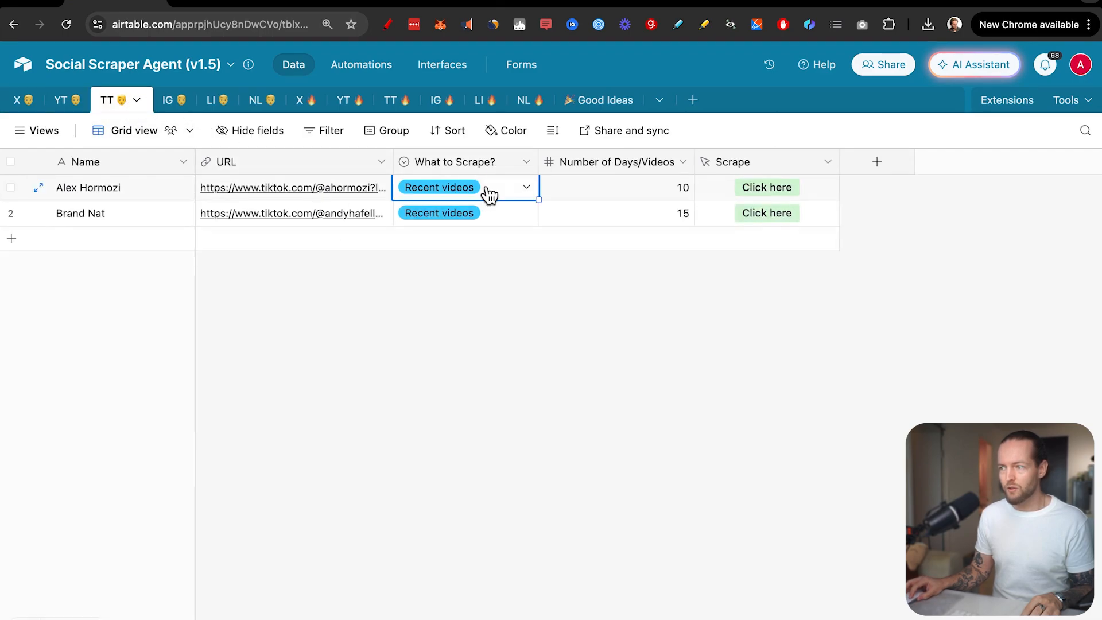
pyautogui.click(526, 187)
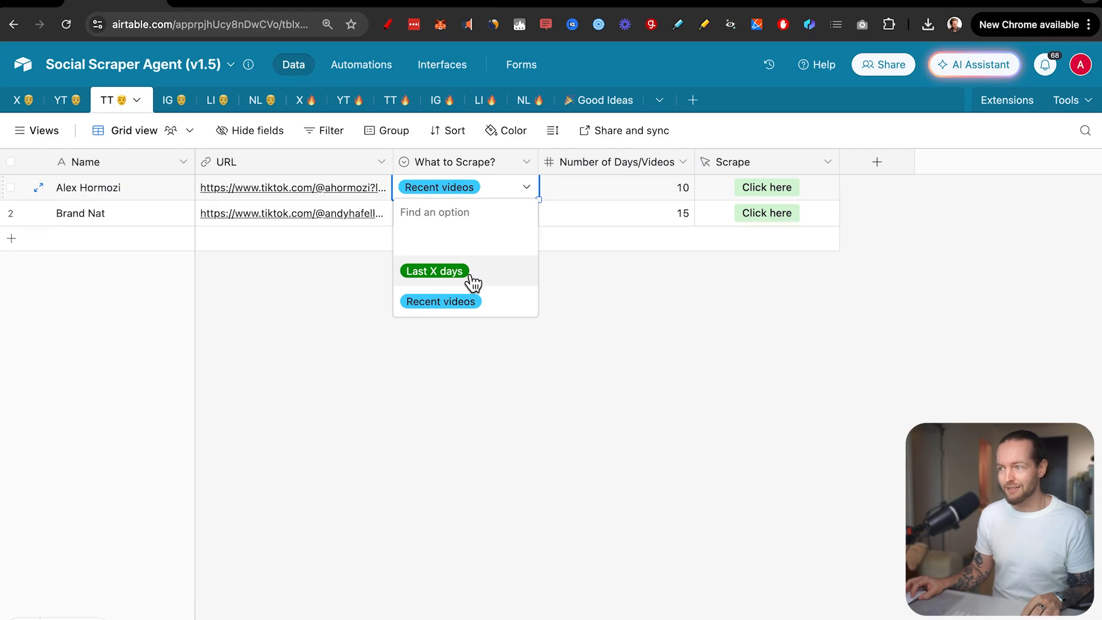
pyautogui.click(434, 271)
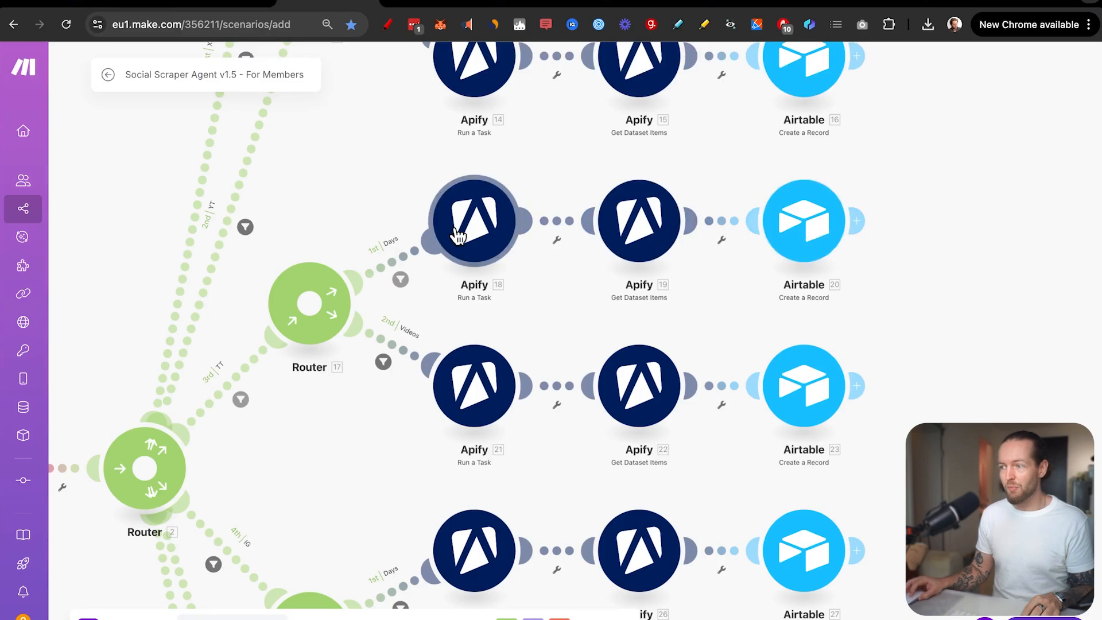
pyautogui.click(383, 362)
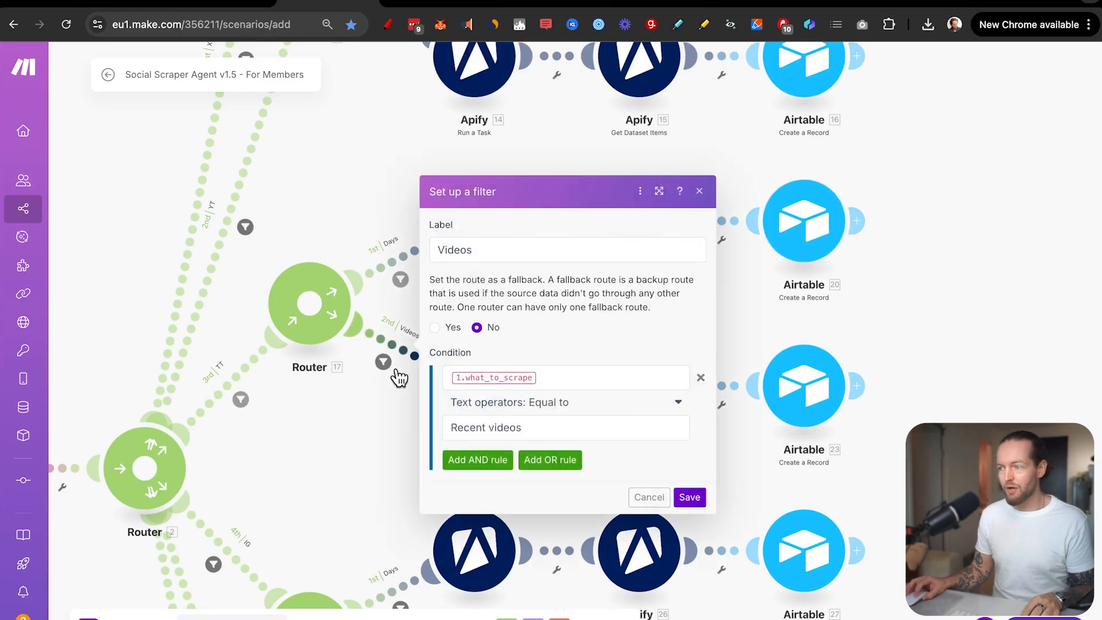
pyautogui.click(565, 427)
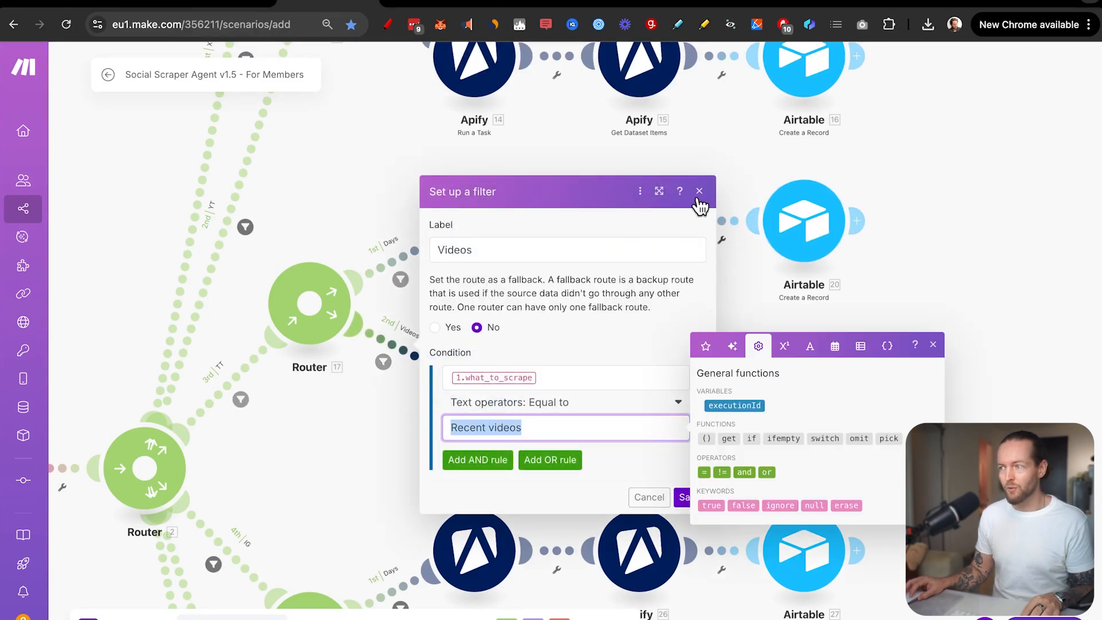
pyautogui.click(699, 190)
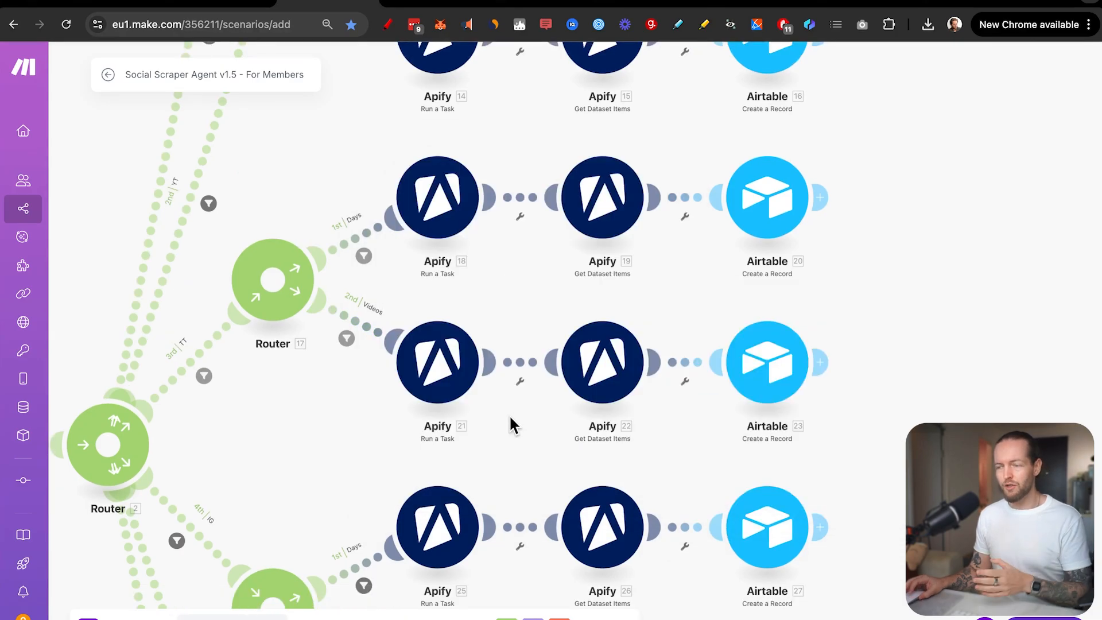
pyautogui.moveTo(857, 403)
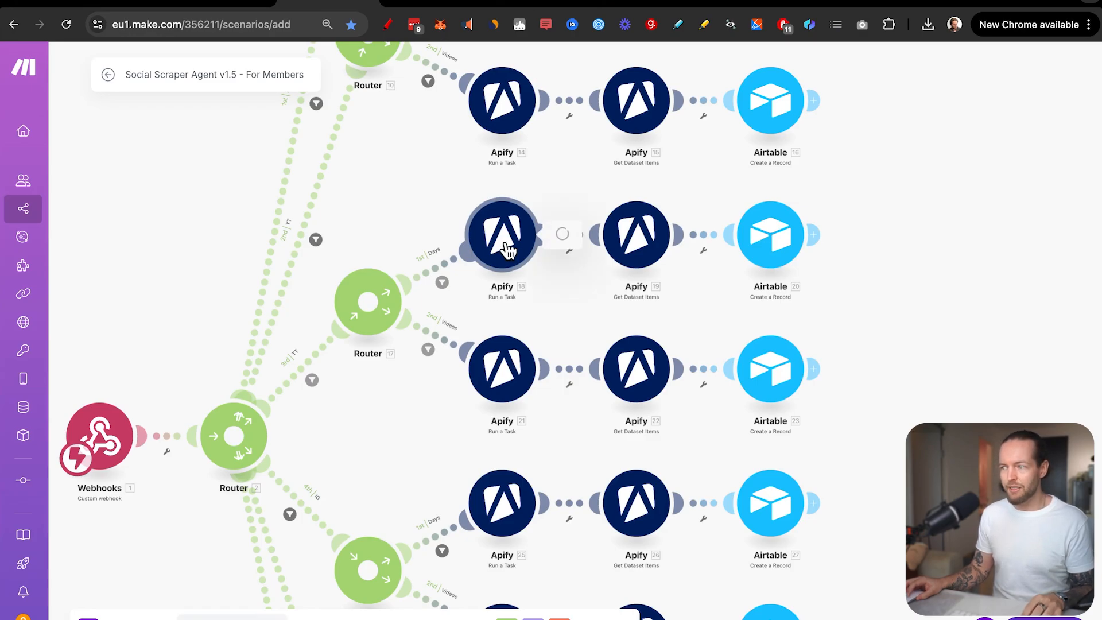
pyautogui.click(502, 234)
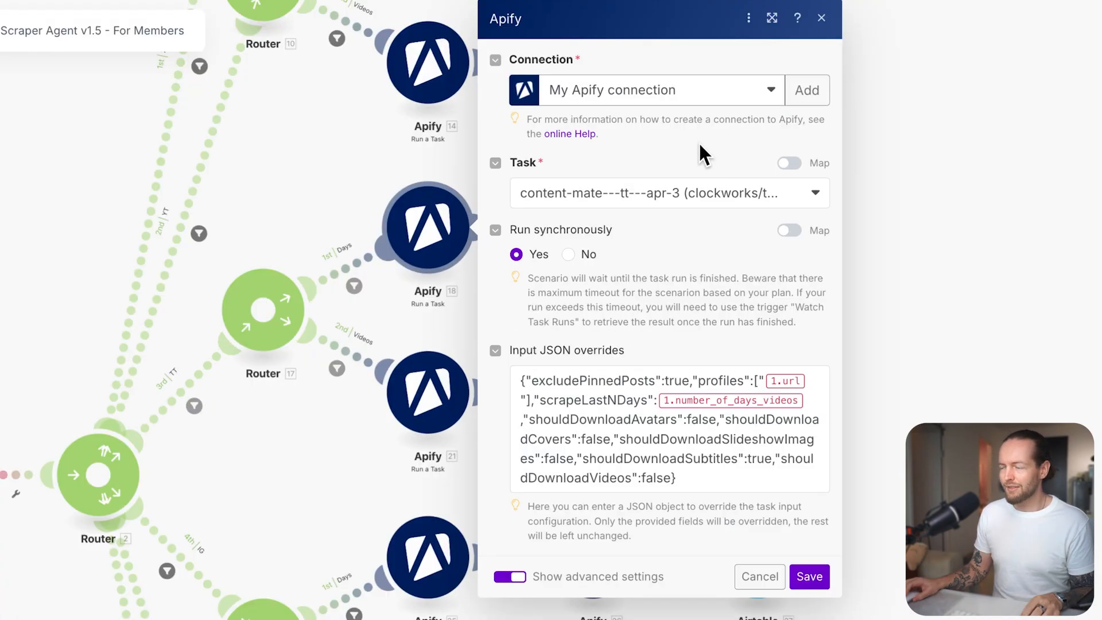
pyautogui.click(668, 193)
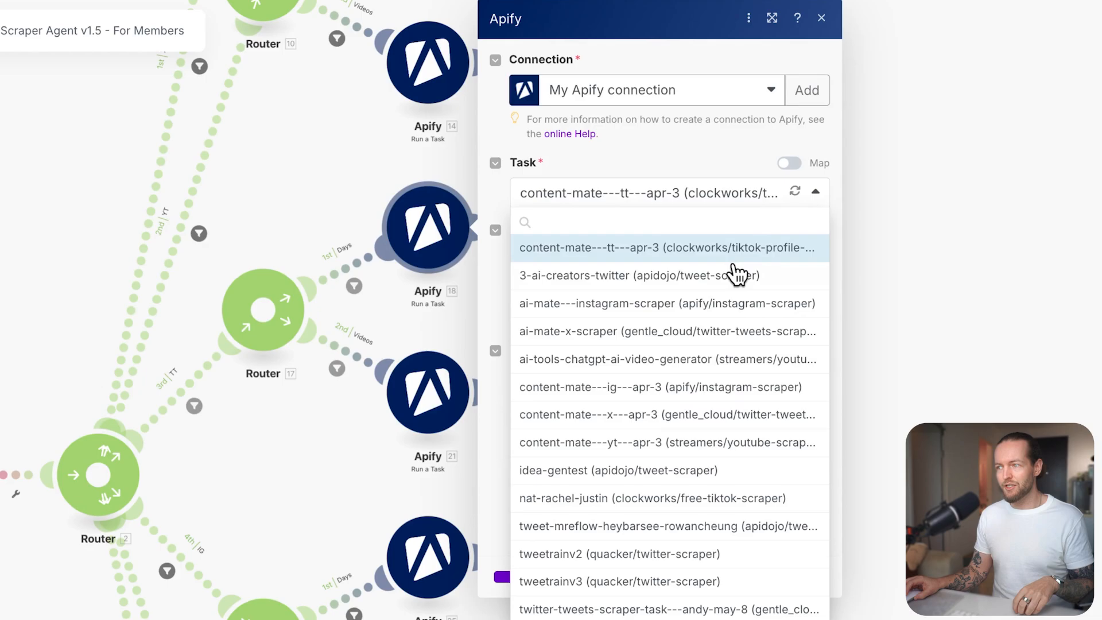
pyautogui.moveTo(666, 437)
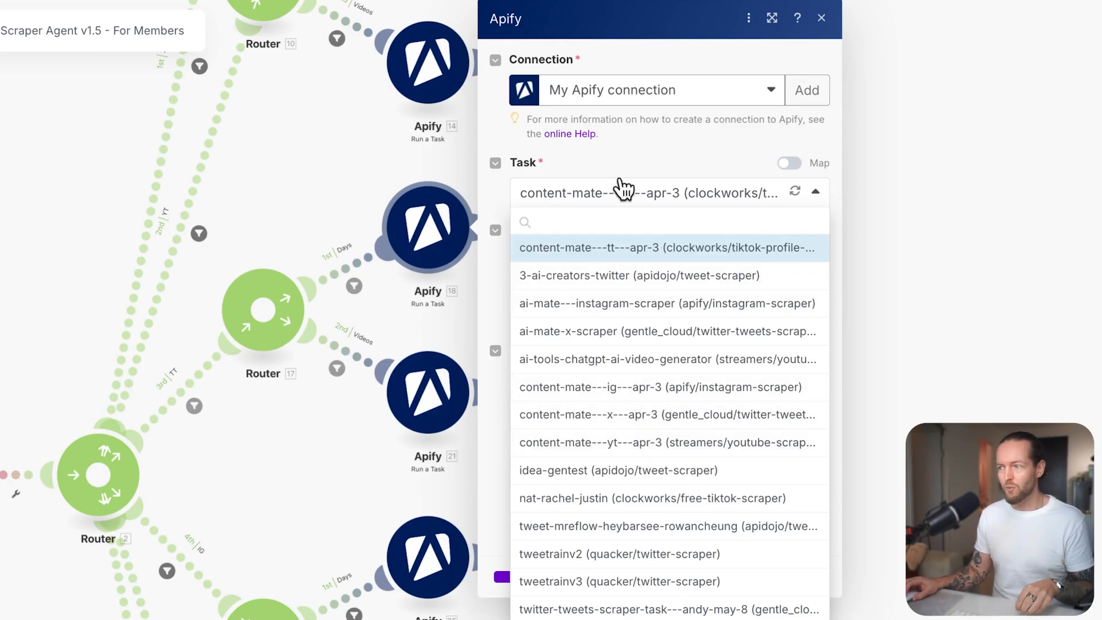
pyautogui.click(667, 248)
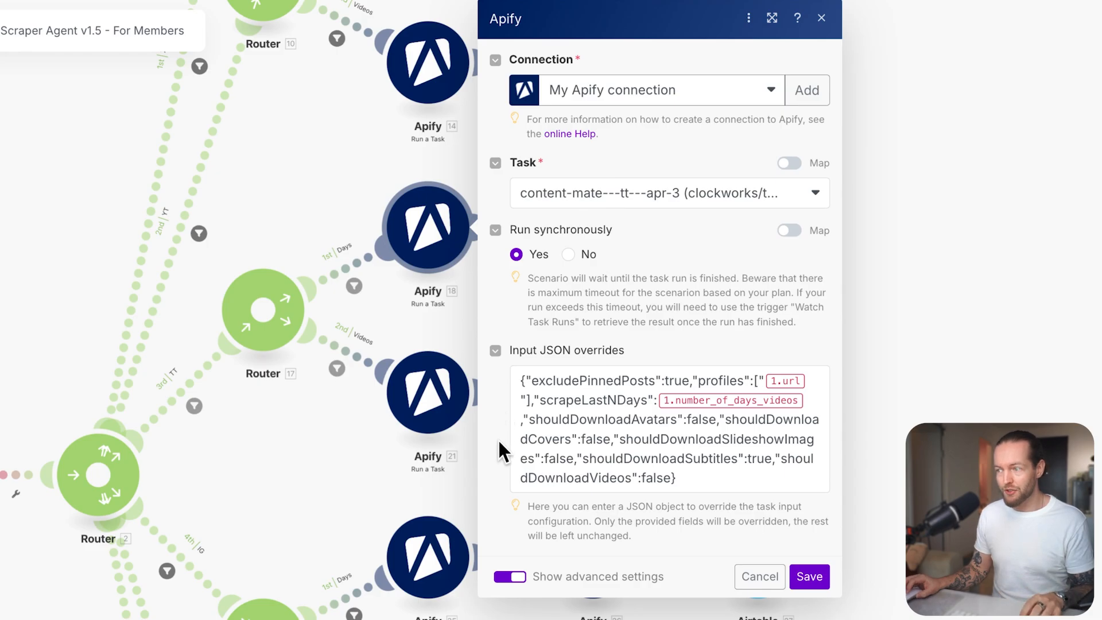
pyautogui.moveTo(728, 503)
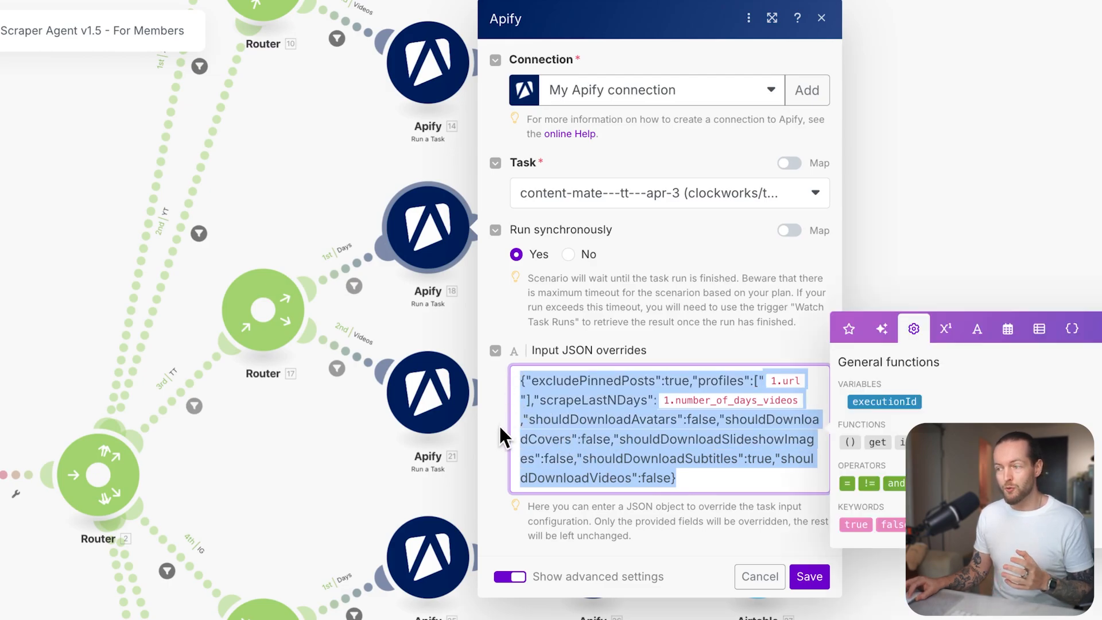
pyautogui.click(532, 478)
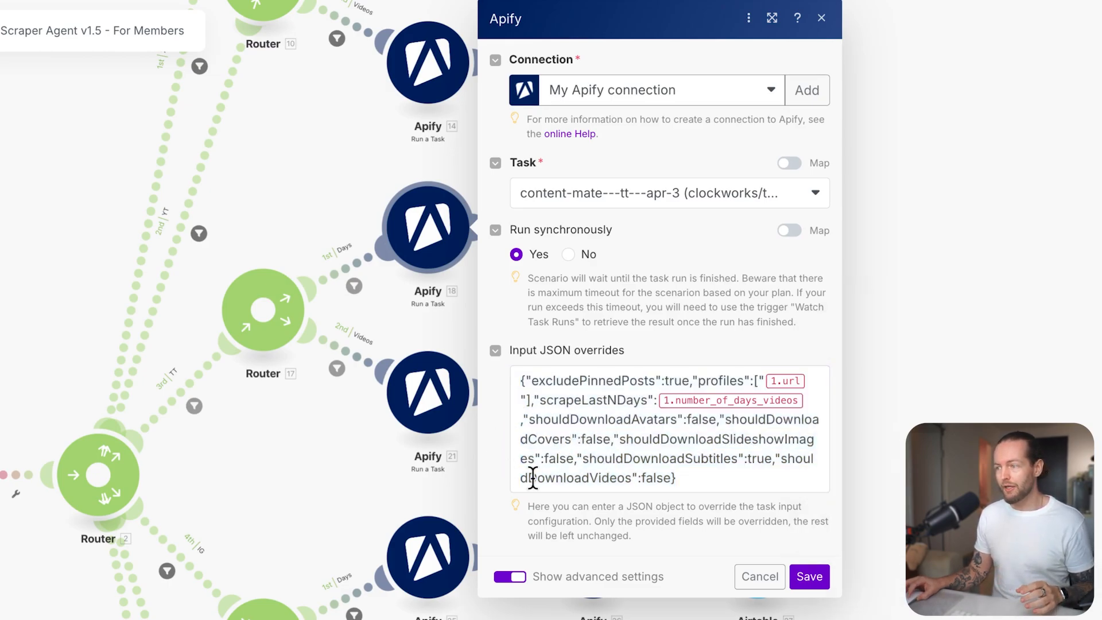
pyautogui.click(759, 576)
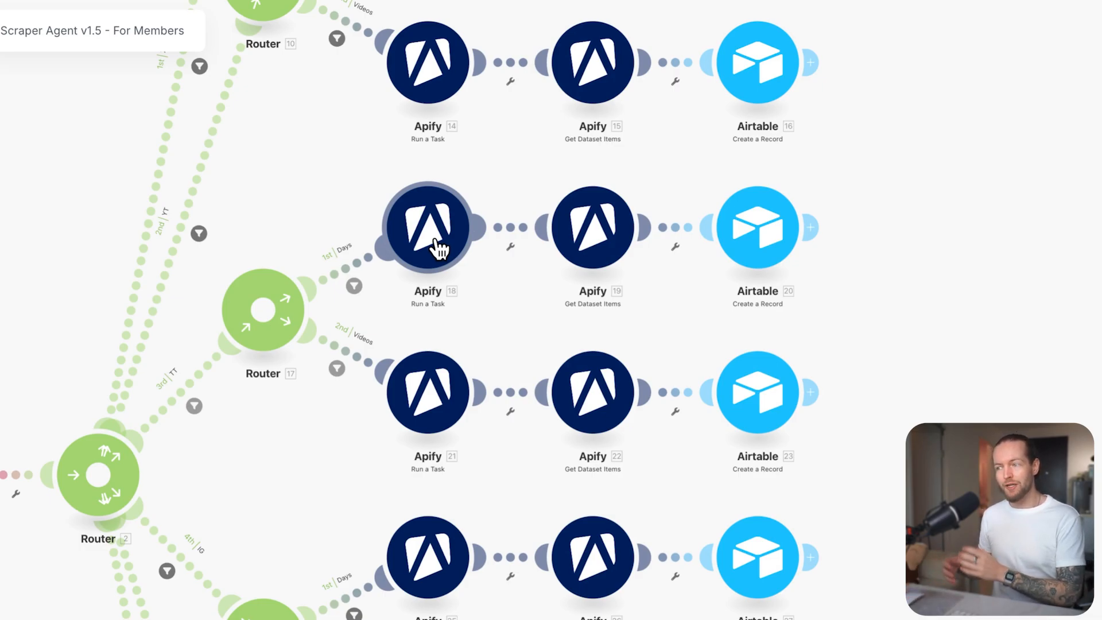
pyautogui.moveTo(600, 236)
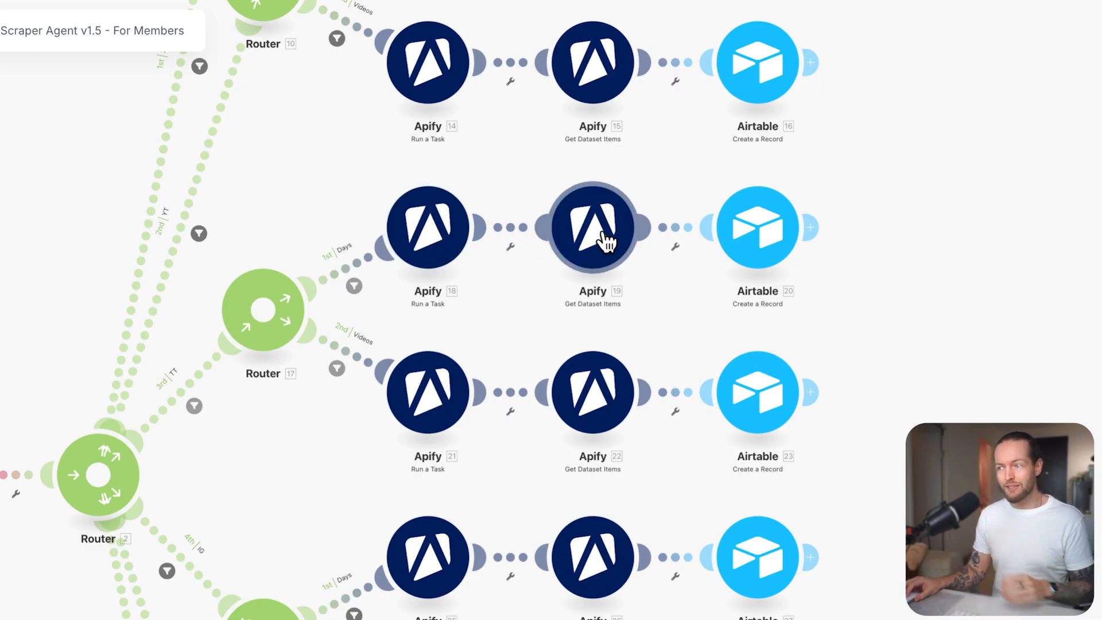
pyautogui.click(593, 226)
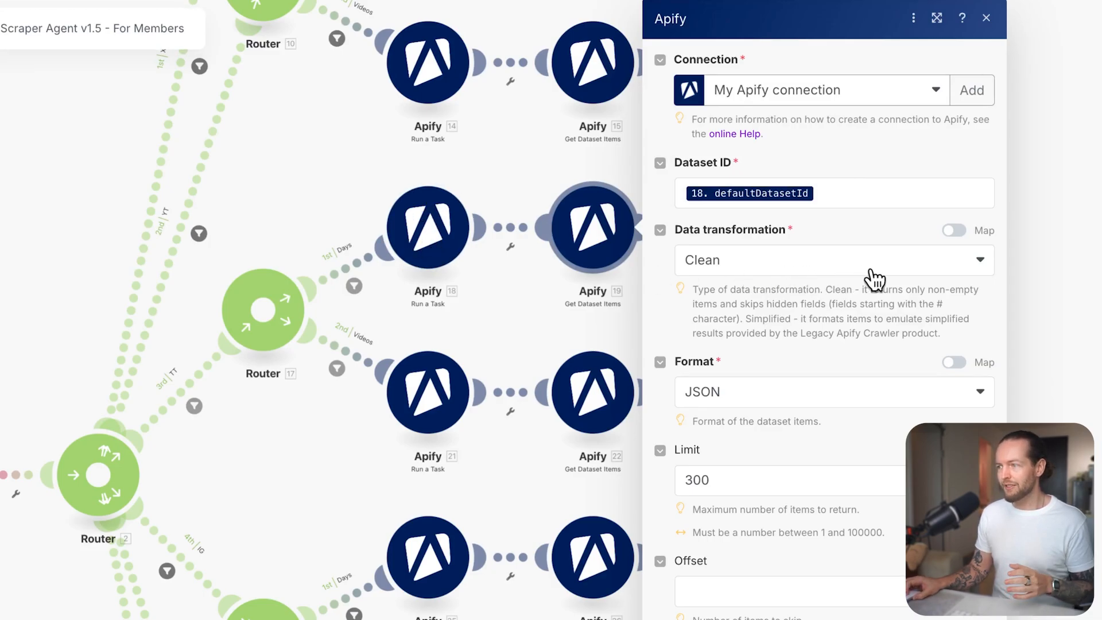
pyautogui.scroll(-3)
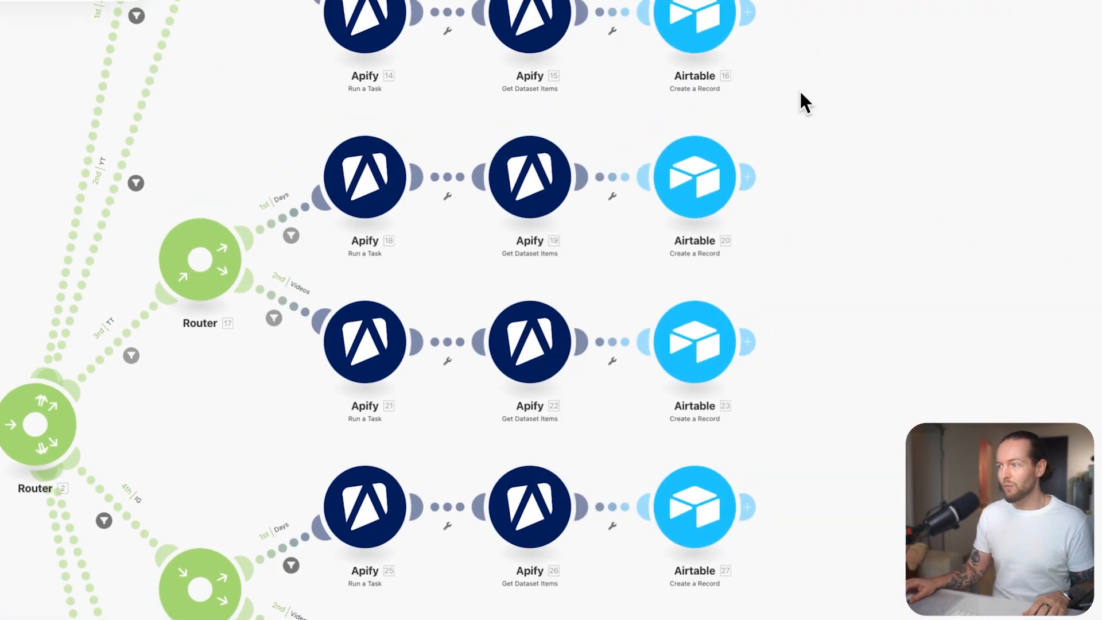
# Point the Days route's Create a Record module at the TT 🔥 table
pyautogui.click(694, 177)
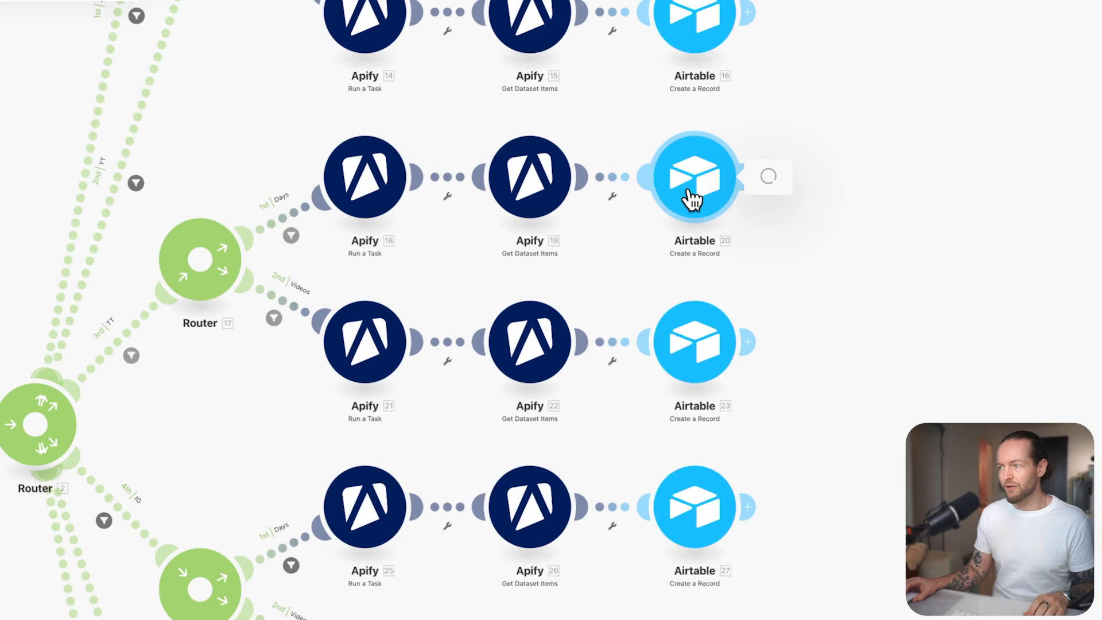
pyautogui.click(692, 175)
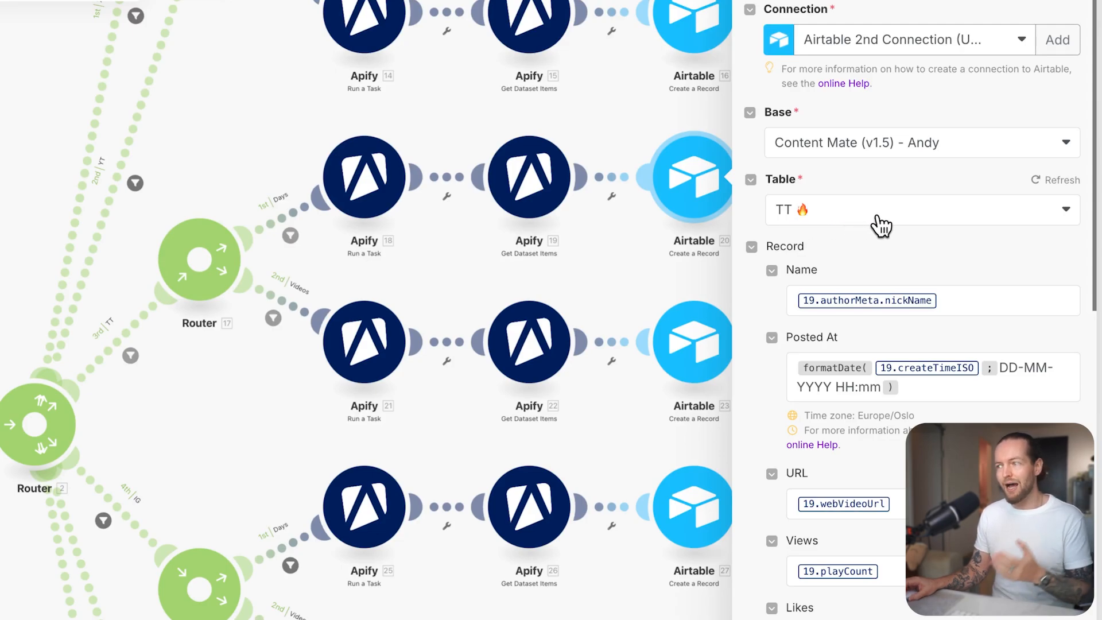
pyautogui.click(922, 209)
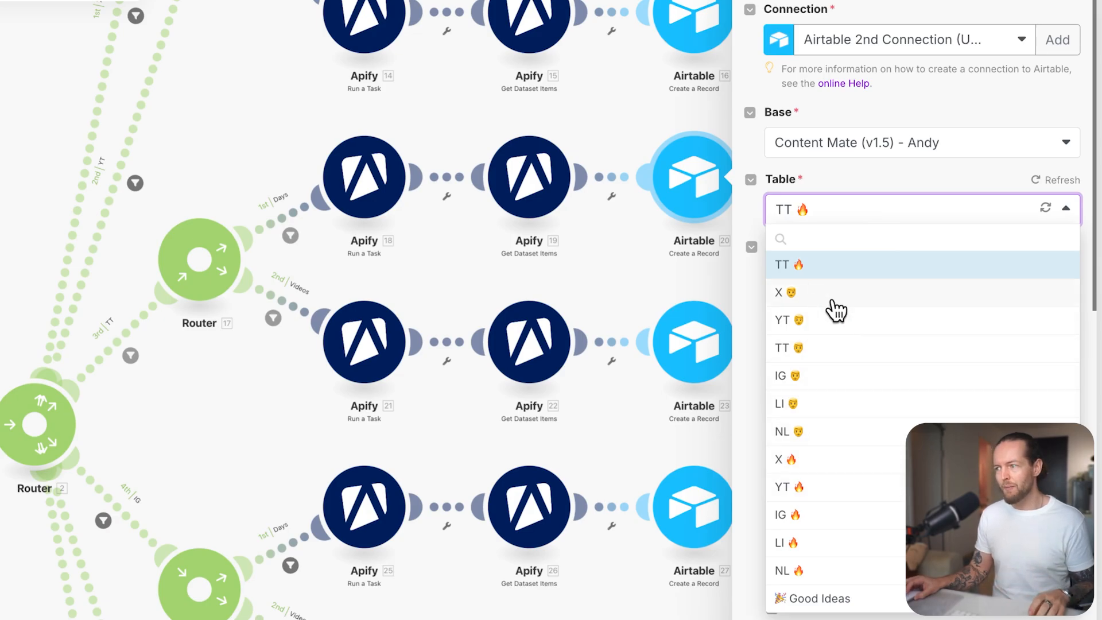
pyautogui.moveTo(798, 313)
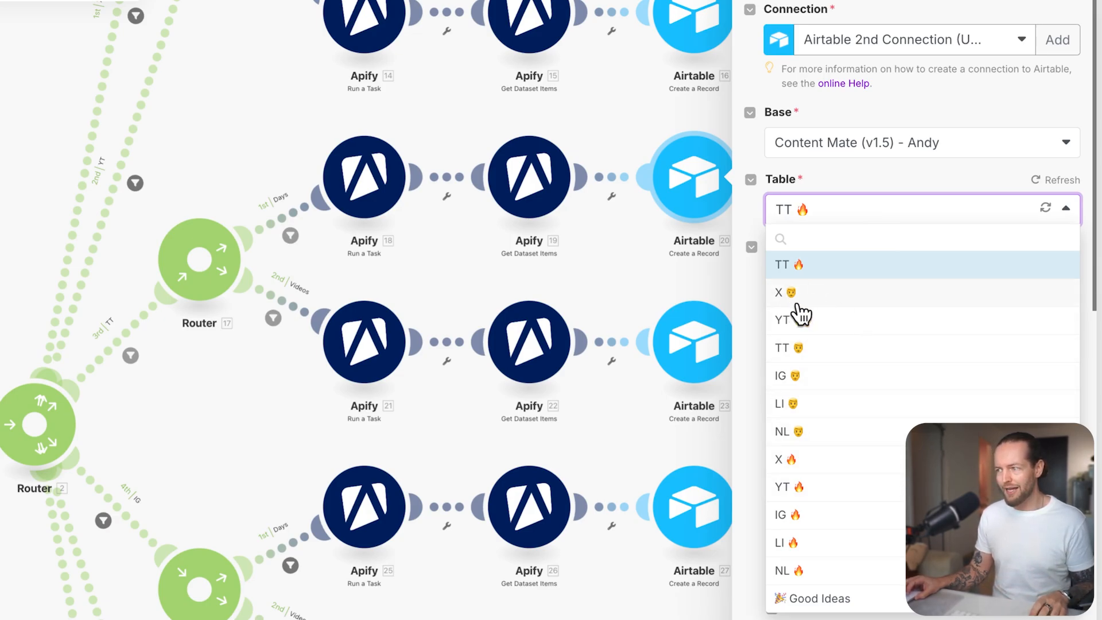
pyautogui.click(789, 265)
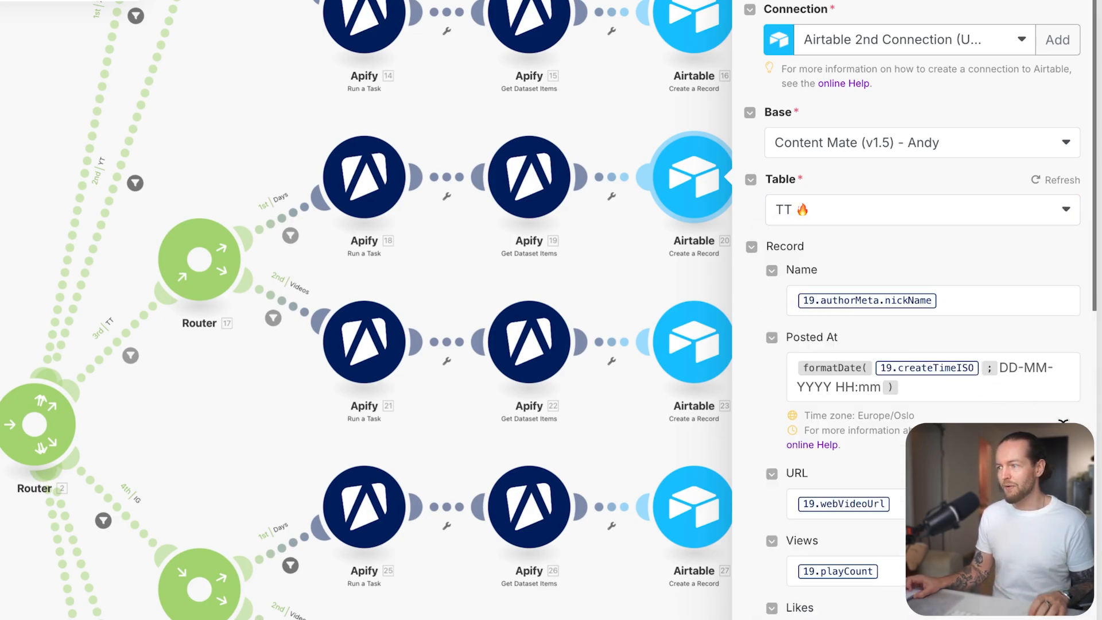
# Review the record fields mapped from module 19's scraped TikTok data
pyautogui.scroll(-3)
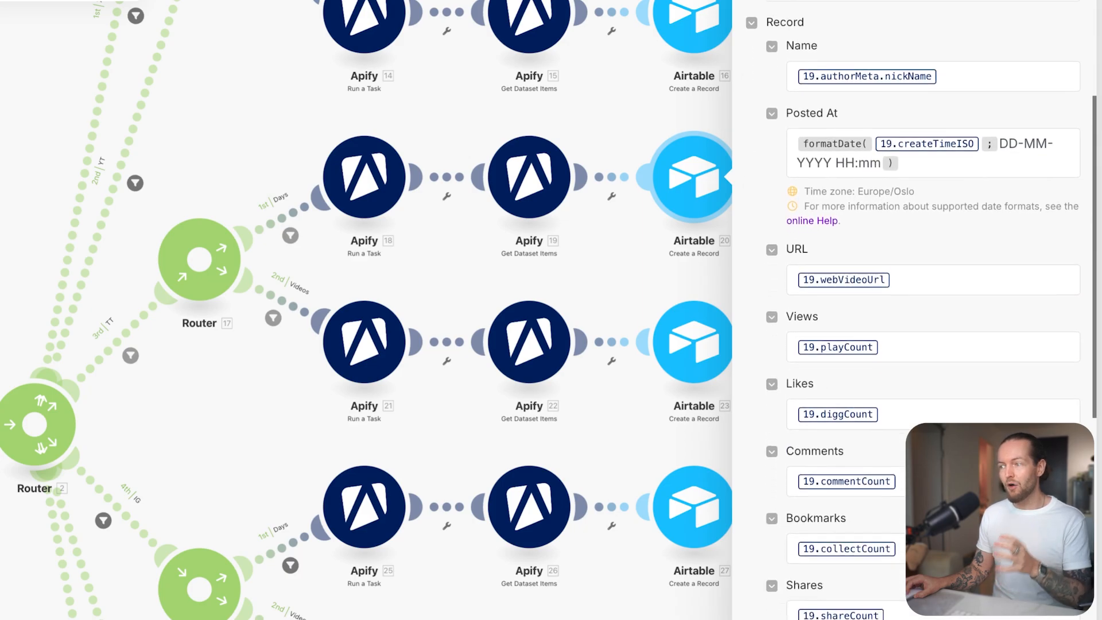
pyautogui.scroll(-3)
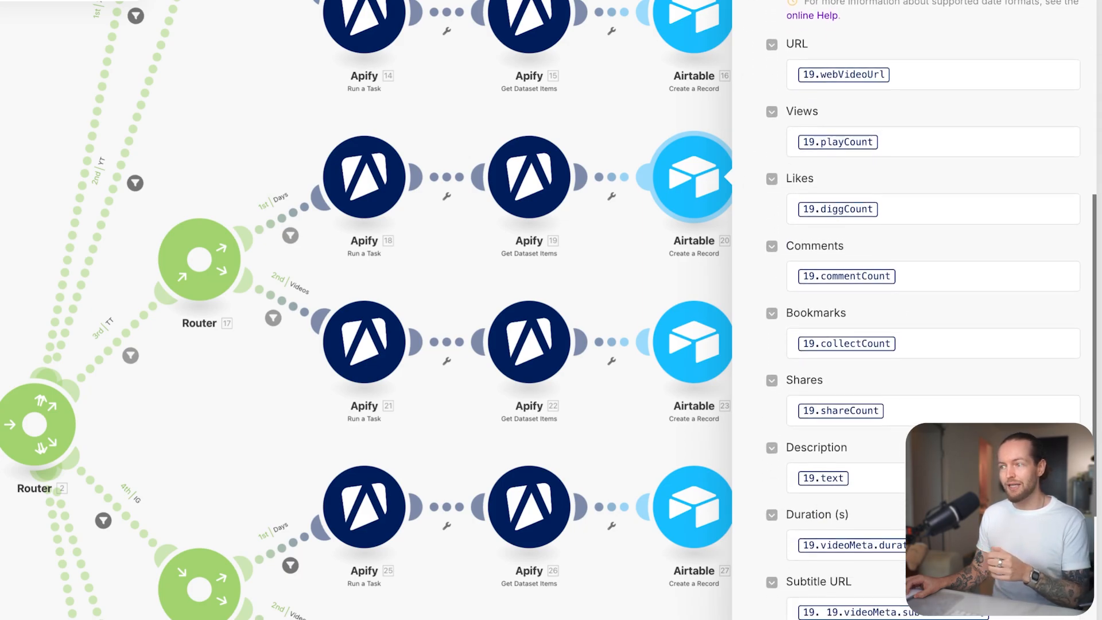
pyautogui.scroll(-3)
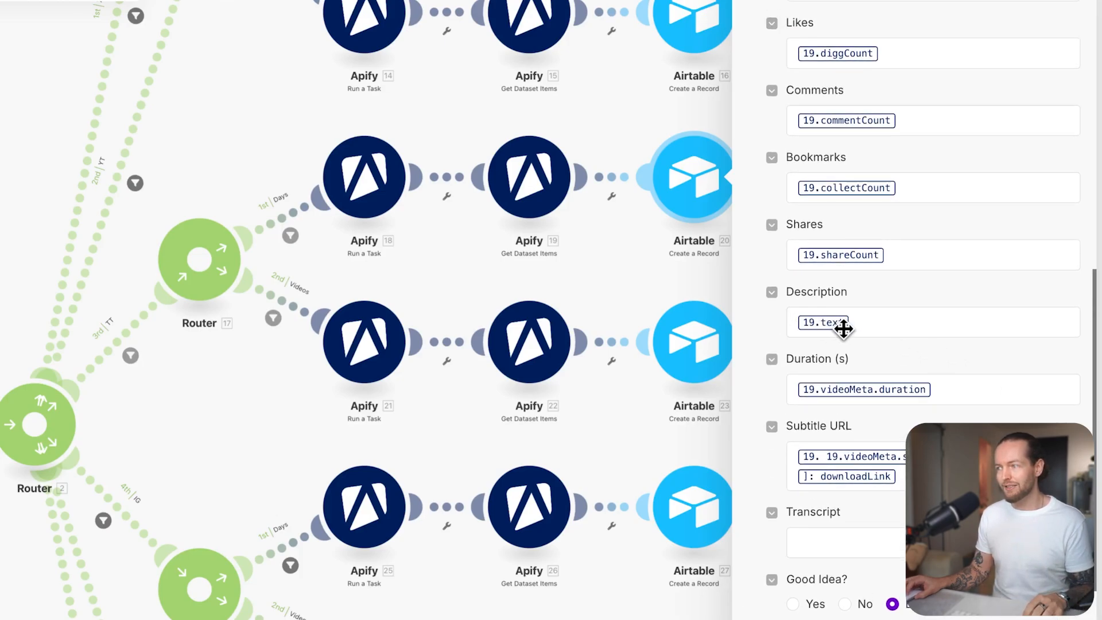
pyautogui.scroll(-3)
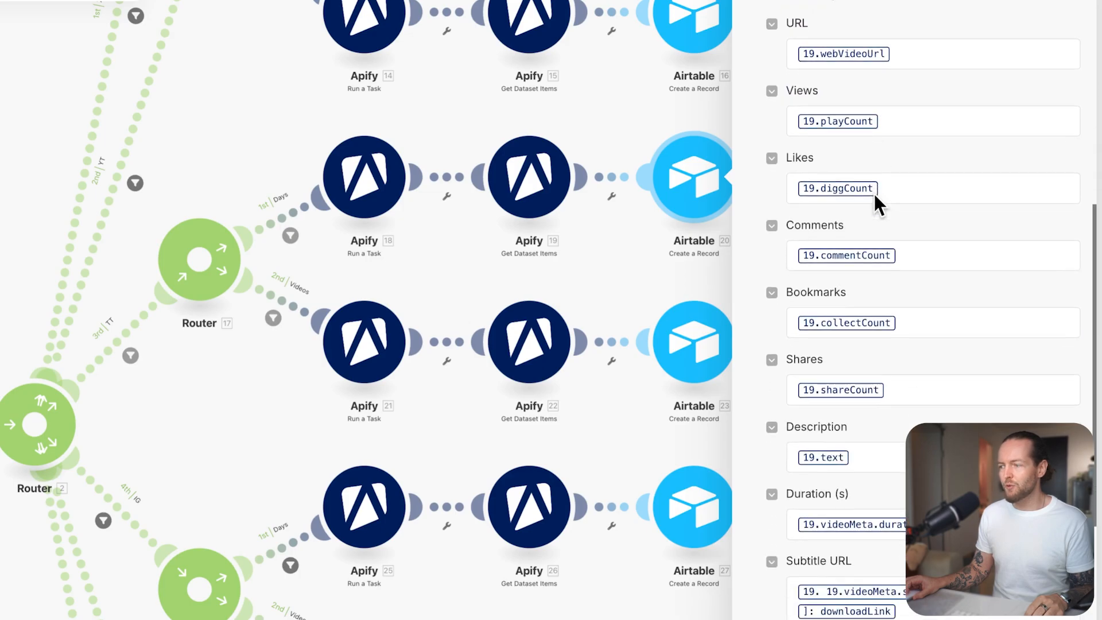
pyautogui.scroll(-3)
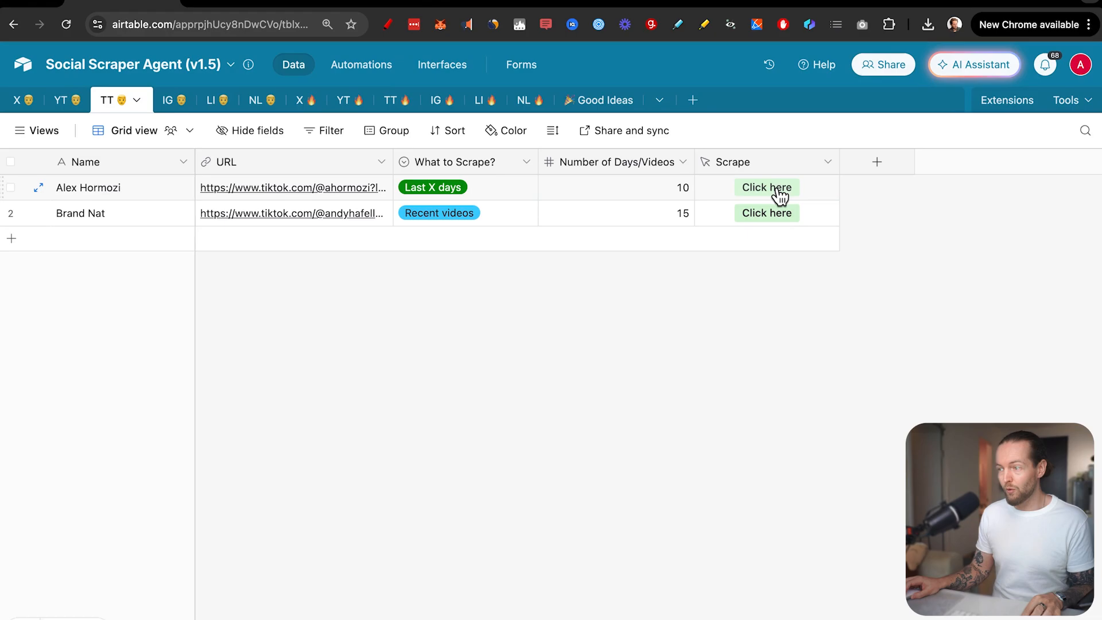
# Run the Scrape button on Alex Hormozi's row for the last 10 days
pyautogui.click(765, 187)
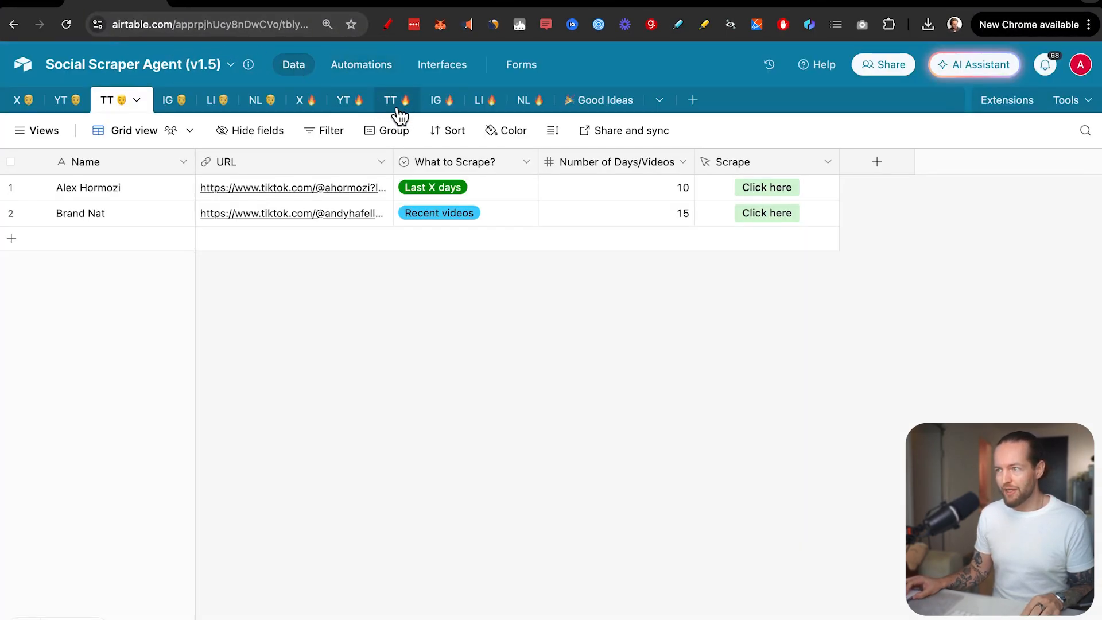
# Inspect the newest scraped Alex Hormozi rows with their views, likes and descriptions in TT 🔥
pyautogui.click(390, 100)
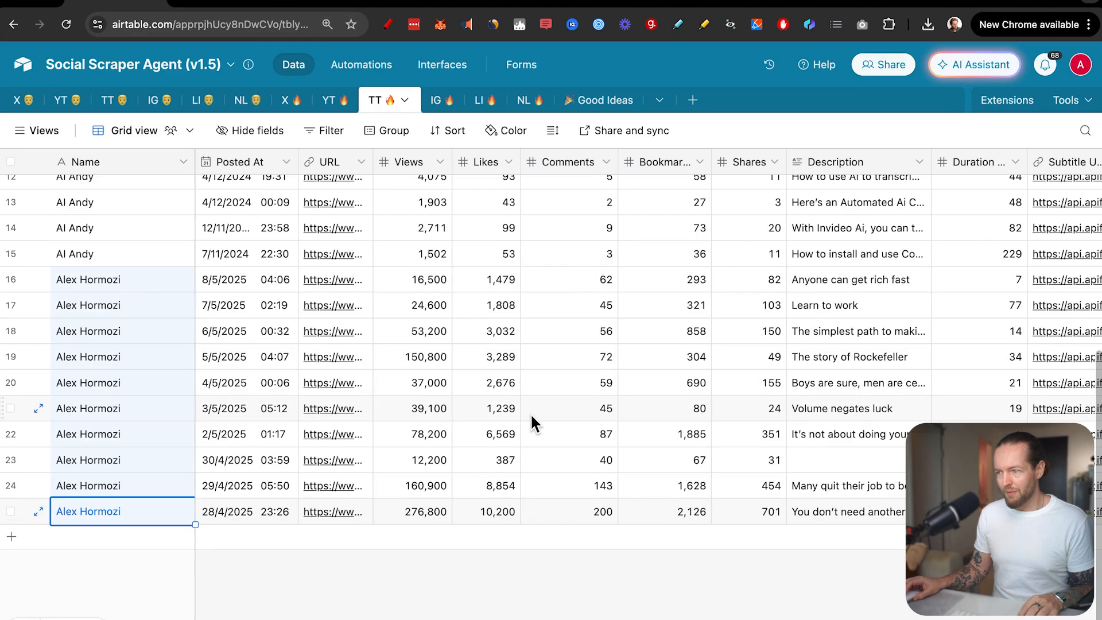
pyautogui.click(412, 511)
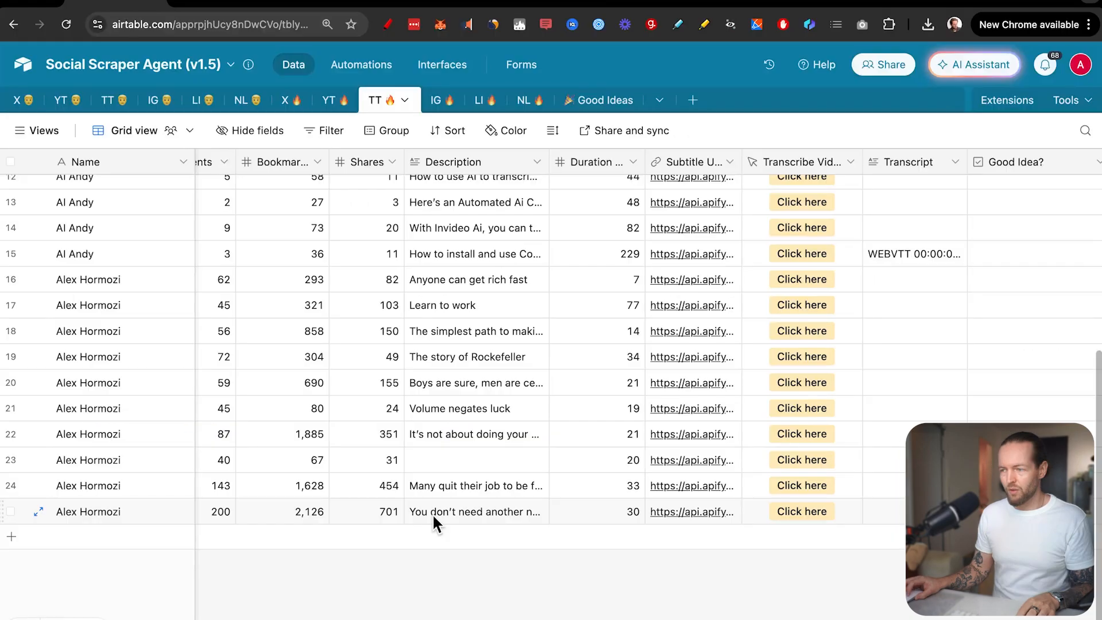
pyautogui.click(475, 511)
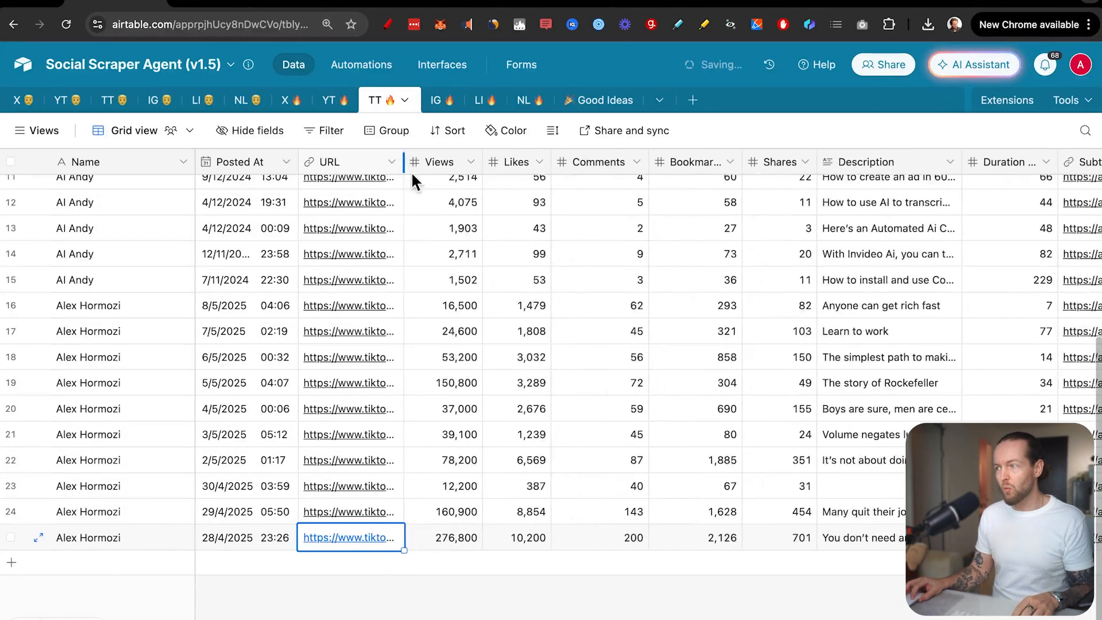
pyautogui.hscroll(3)
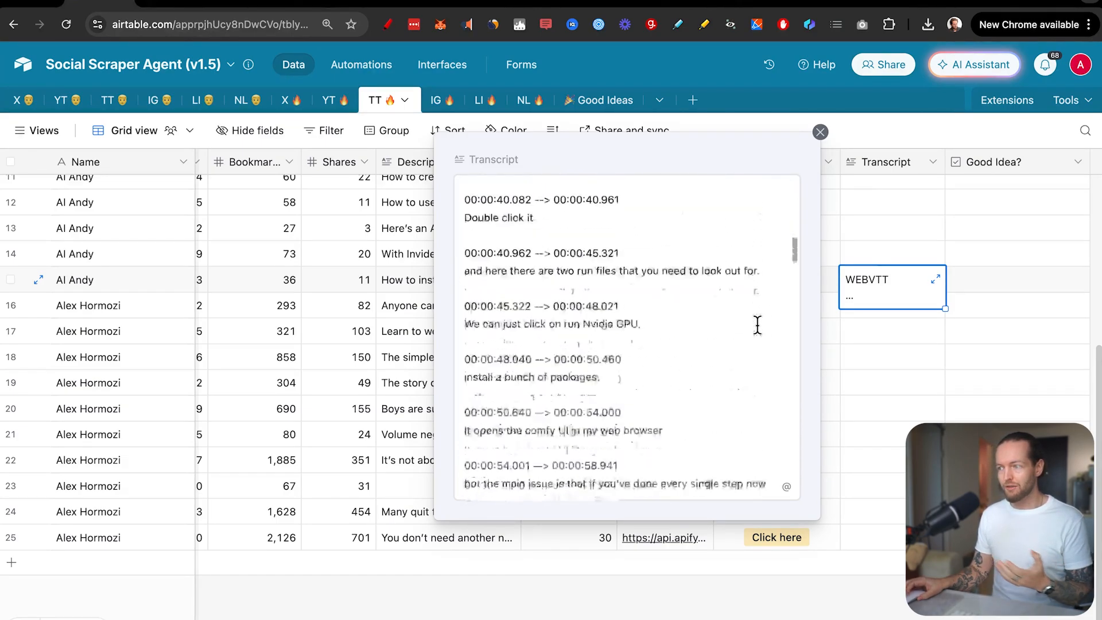
# Read the AI Andy WEBVTT transcript to the end and close the expanded cell
pyautogui.scroll(-3)
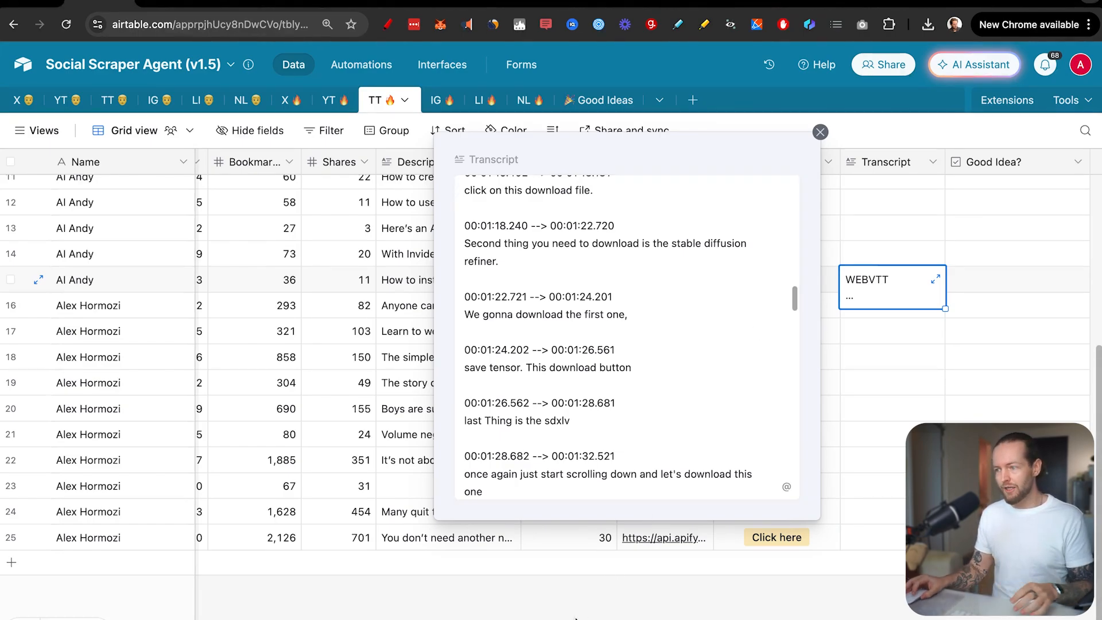
pyautogui.click(820, 132)
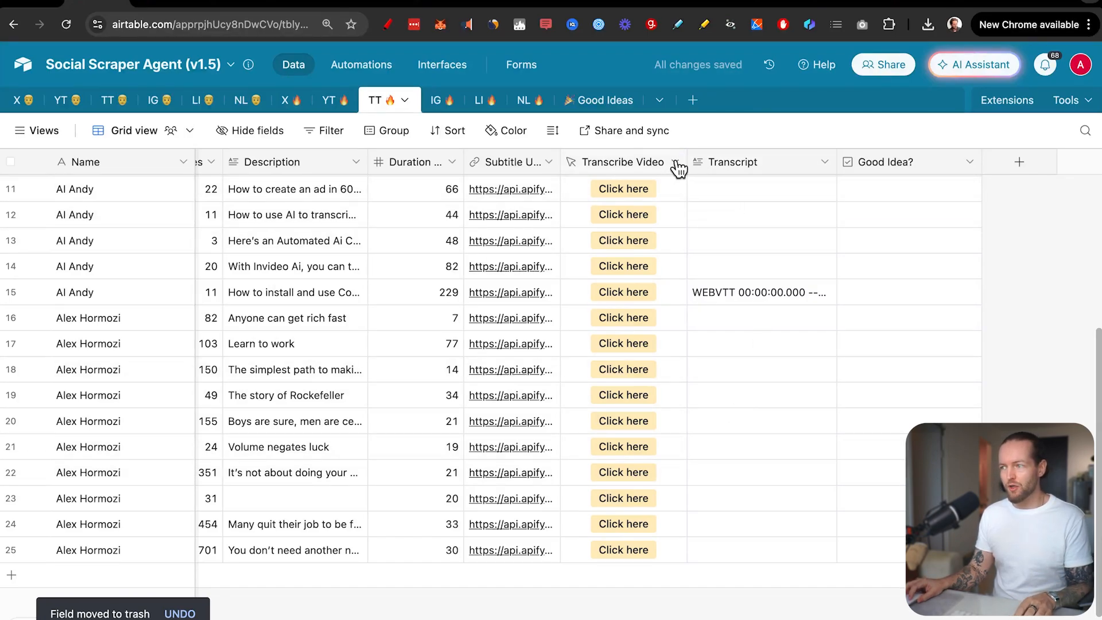
# Show the ChatGPT Output rewritten Comfy UI script via the Transcribe Video field menu
pyautogui.click(678, 162)
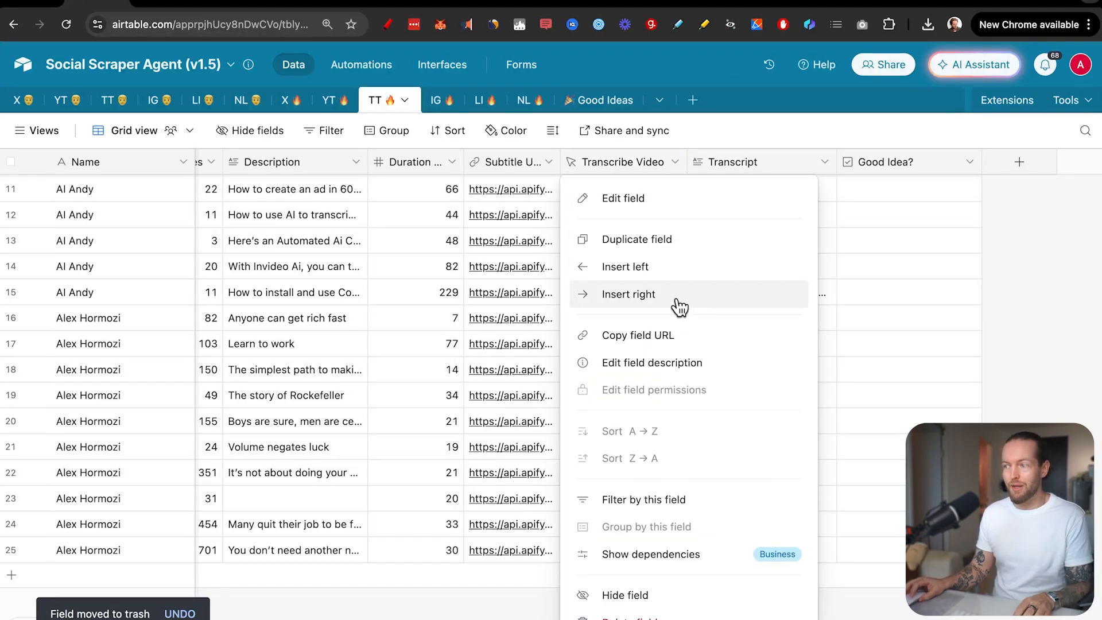
pyautogui.click(628, 293)
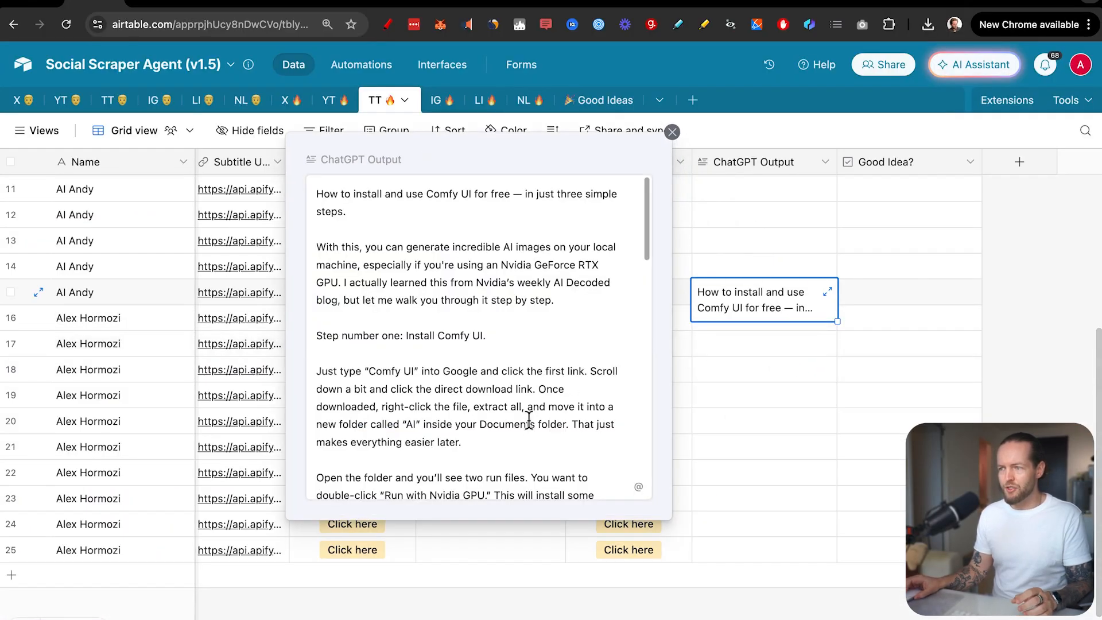
pyautogui.scroll(-3)
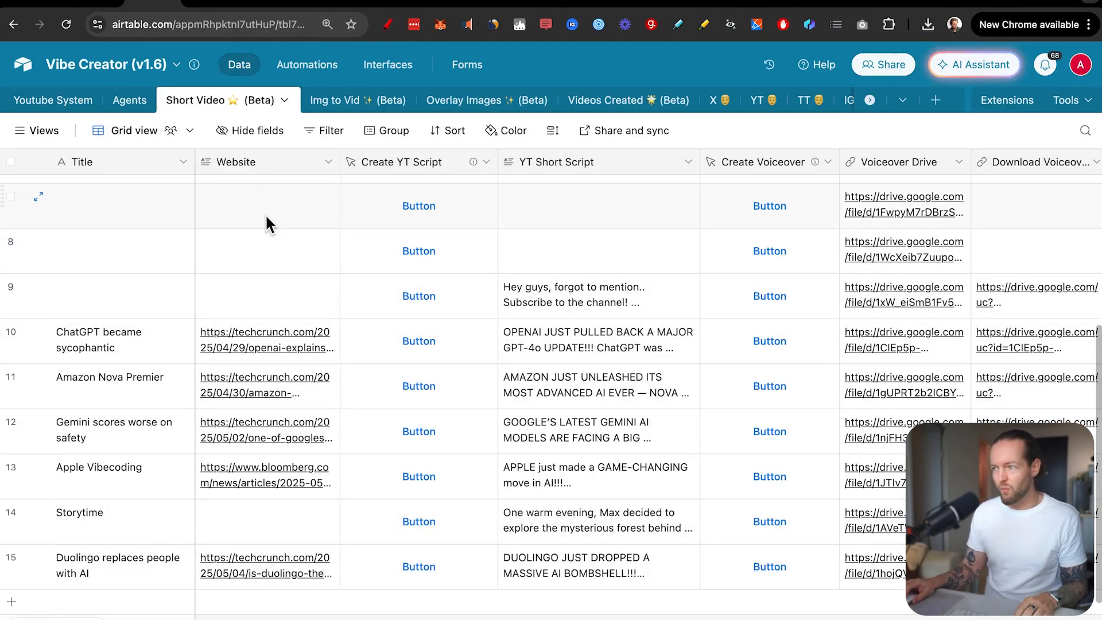
# Switch to the Img to Vid (Beta) table and preview the Part 5 output video
pyautogui.hscroll(3)
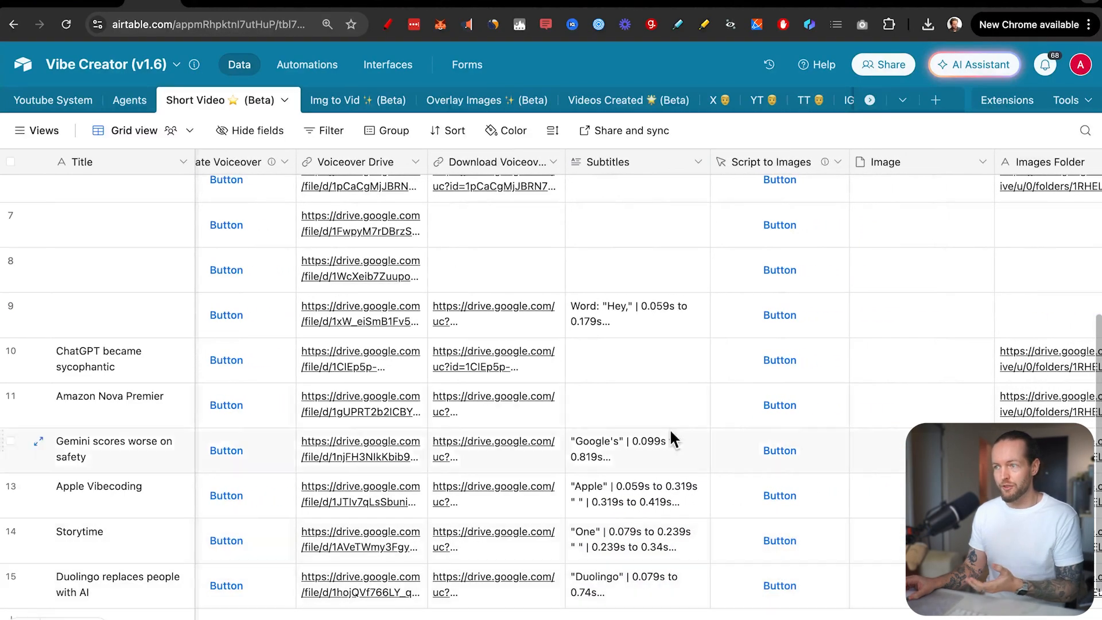
pyautogui.click(335, 100)
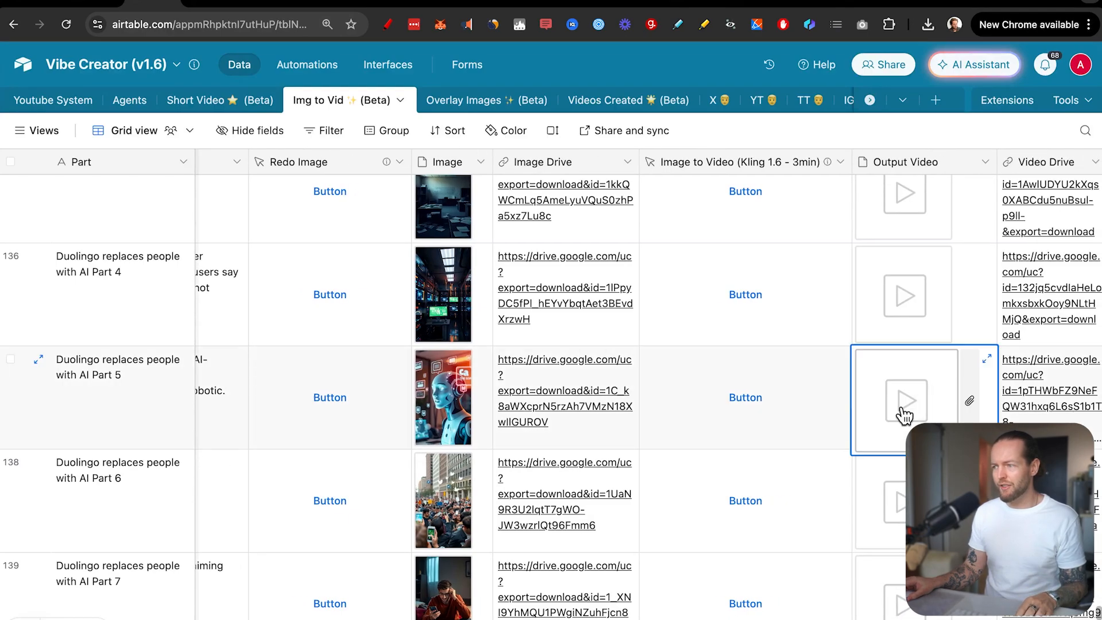
pyautogui.click(906, 401)
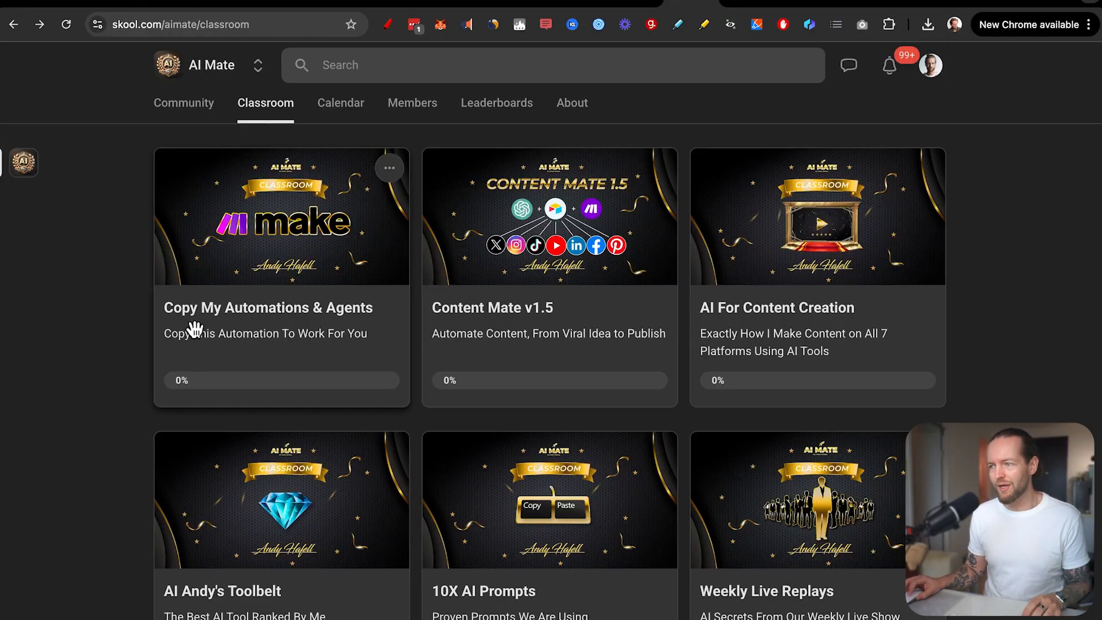
# Enter the Copy My Automations & Agents course and reach the lesson's Resources list
pyautogui.click(281, 307)
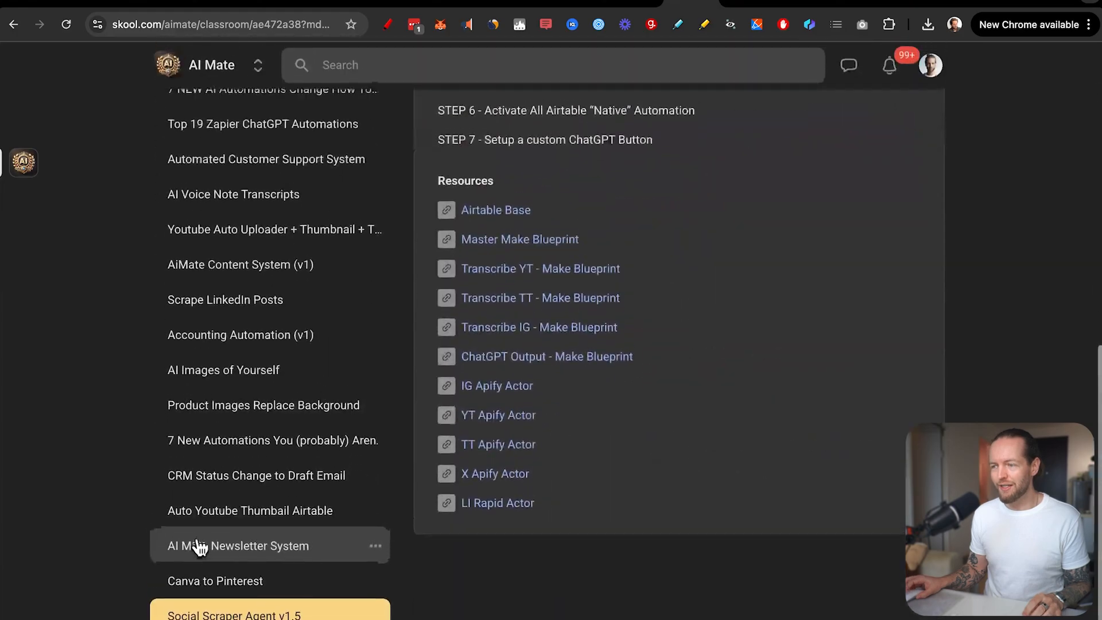
pyautogui.scroll(-3)
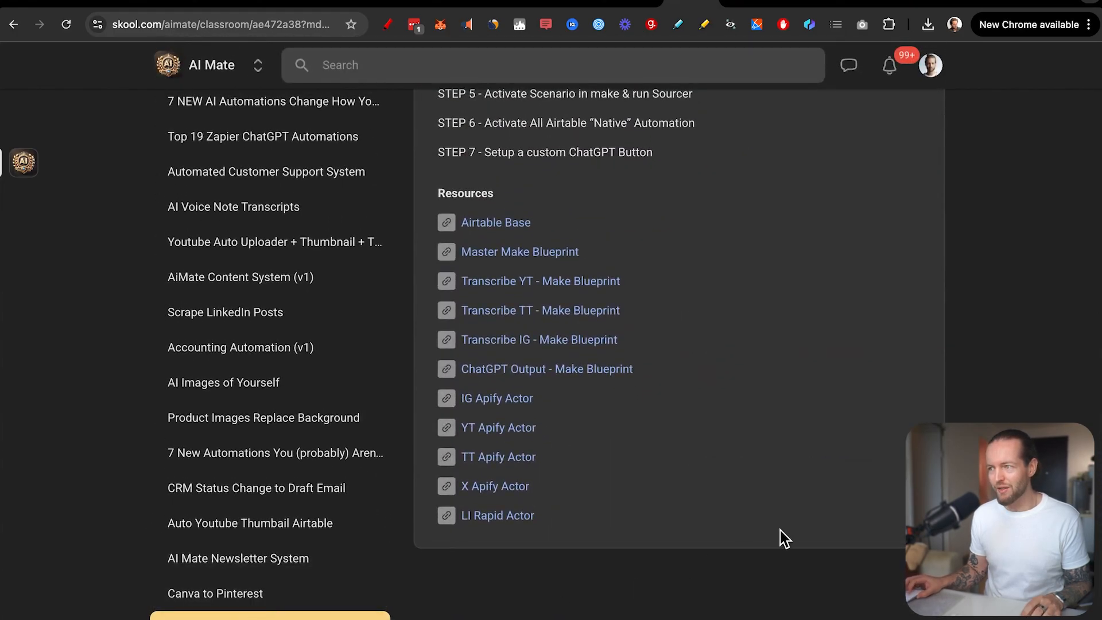